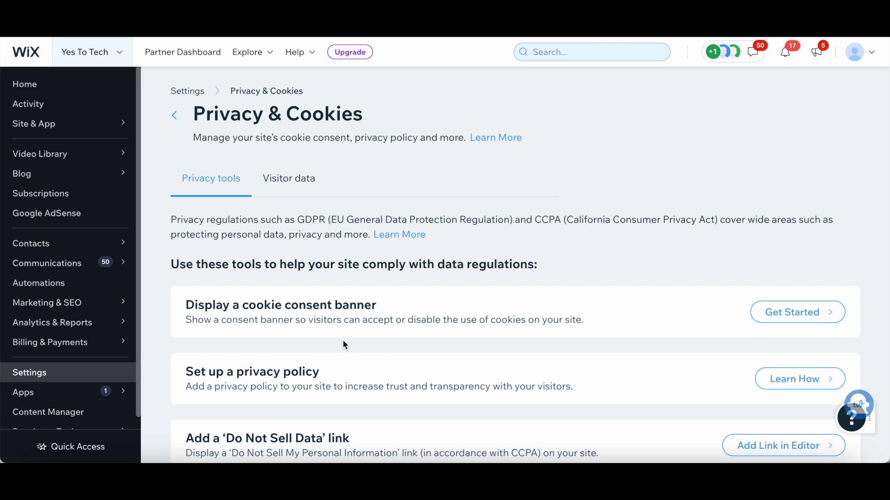
{"action": "mouse_move", "coordinate": [363, 346]}
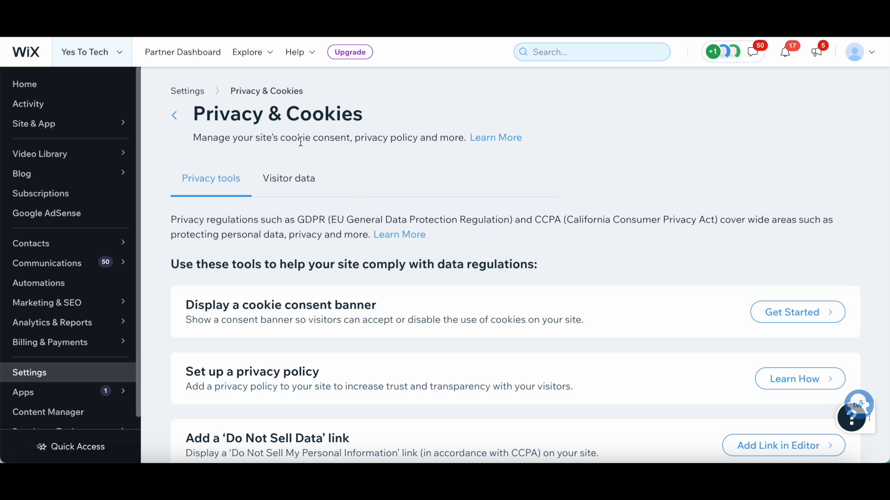
{"action": "mouse_move", "coordinate": [474, 183]}
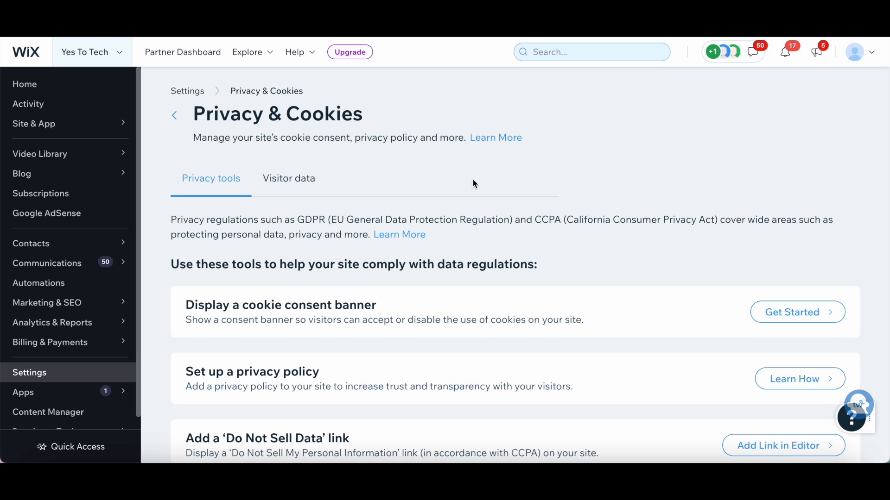
{"action": "mouse_move", "coordinate": [500, 212]}
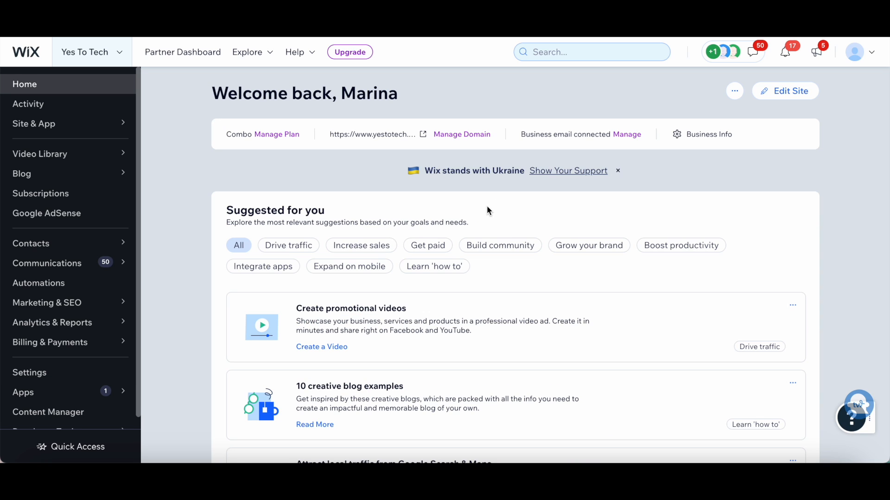
{"action": "mouse_move", "coordinate": [130, 365]}
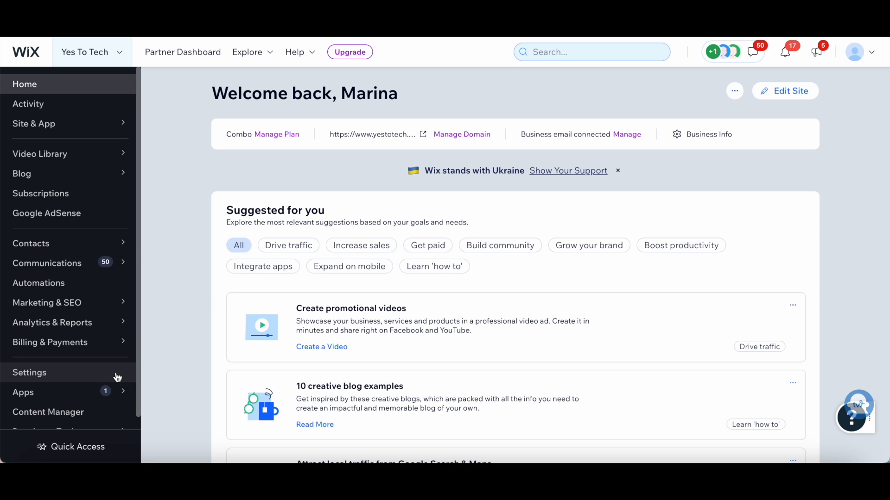
From Settings, go to Privacy & cookies and start the cookie consent banner setup
{"action": "left_click", "coordinate": [29, 372]}
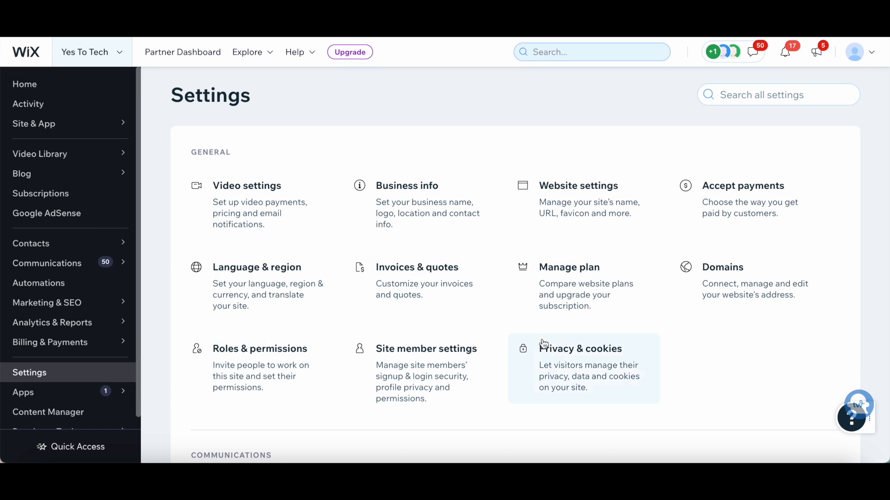
{"action": "left_click", "coordinate": [580, 349]}
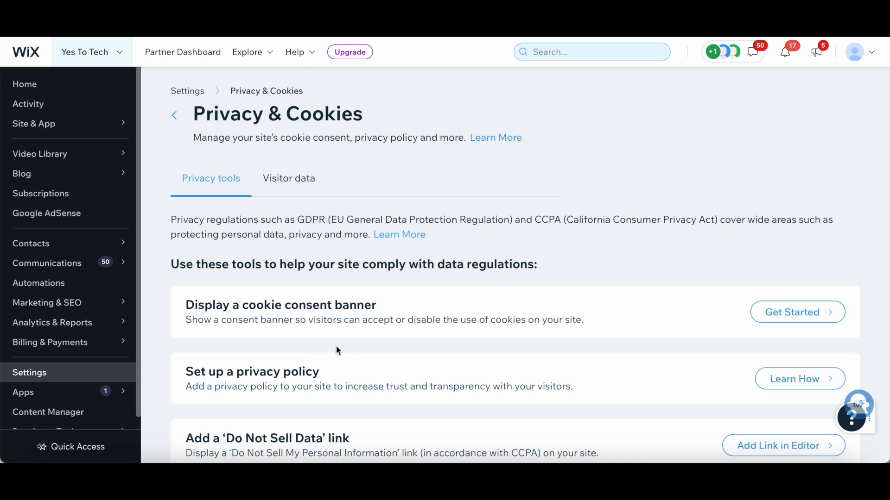
{"action": "mouse_move", "coordinate": [263, 342]}
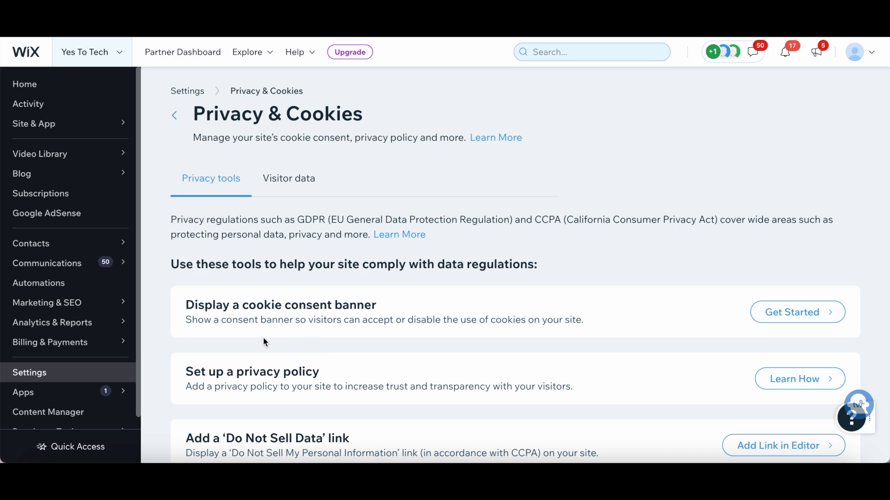
{"action": "mouse_move", "coordinate": [280, 330]}
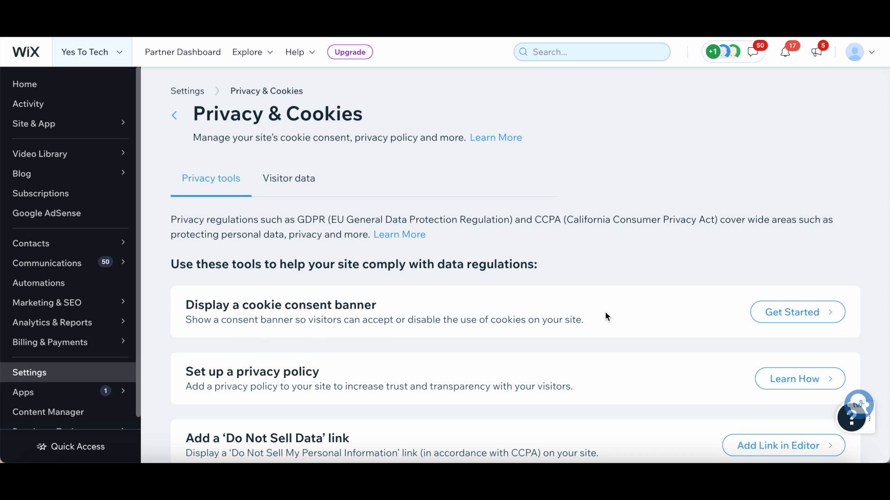
{"action": "left_click", "coordinate": [796, 312]}
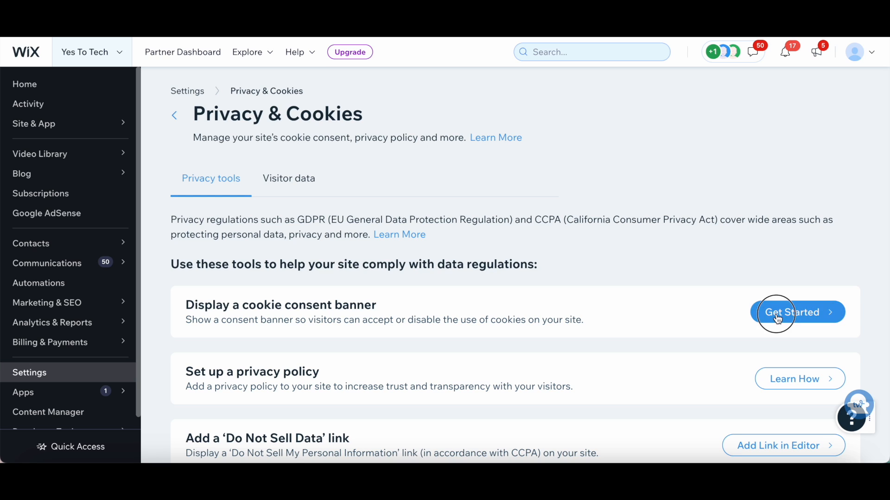
Switch on 'Display cookie banner on site' and scroll down to the Text & display settings
{"action": "left_click", "coordinate": [797, 312]}
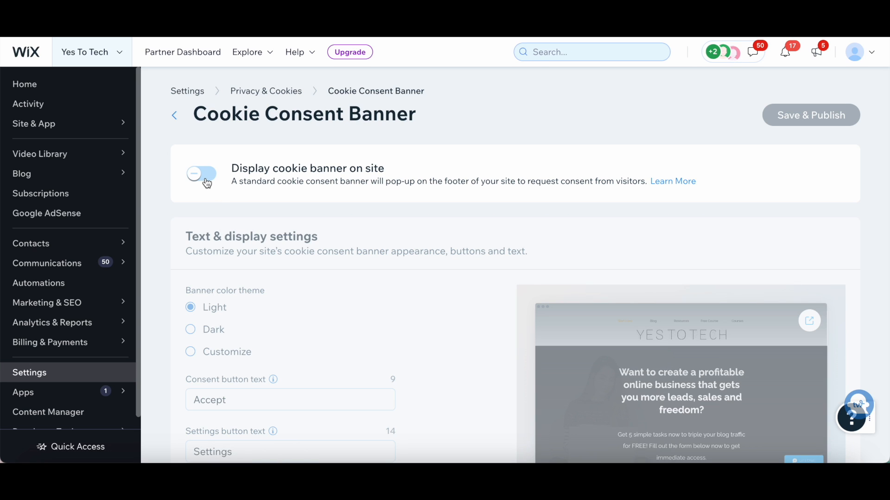
{"action": "left_click", "coordinate": [201, 173]}
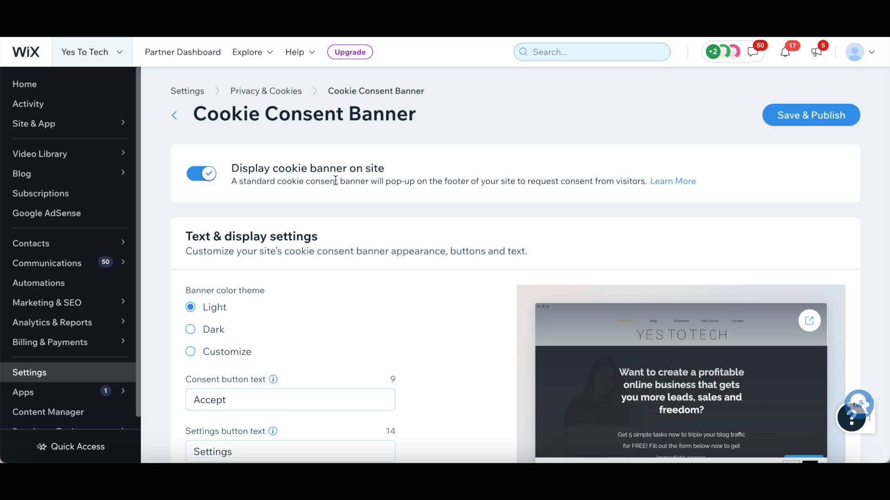
{"action": "mouse_move", "coordinate": [370, 199]}
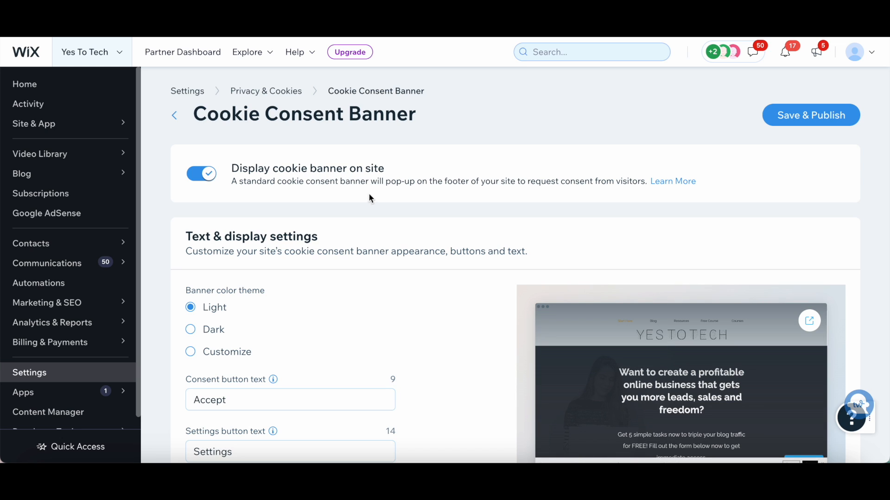
{"action": "mouse_move", "coordinate": [389, 198]}
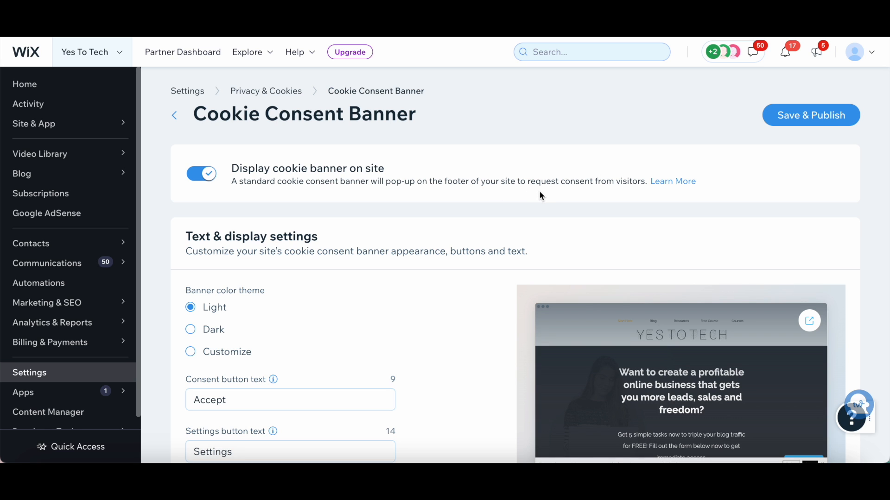
{"action": "scroll", "scroll_direction": "down", "scroll_amount": 3}
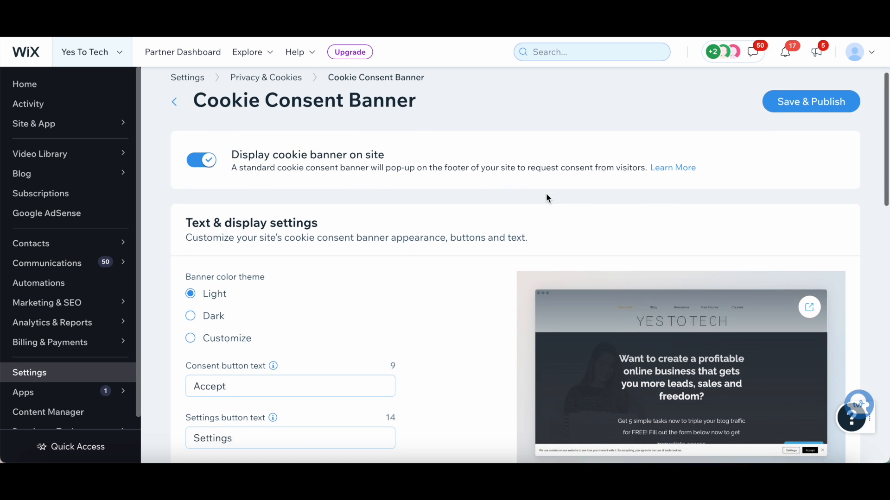
{"action": "scroll", "scroll_direction": "down", "scroll_amount": 3}
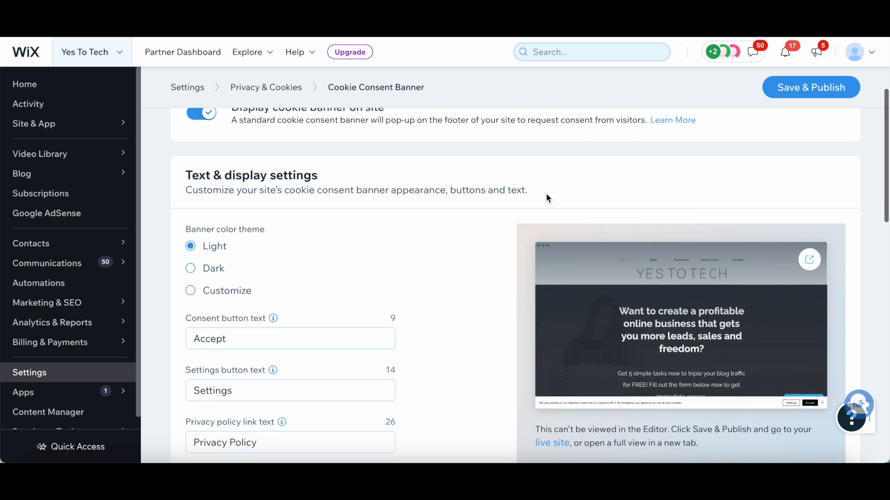
{"action": "scroll", "scroll_direction": "down", "scroll_amount": 3}
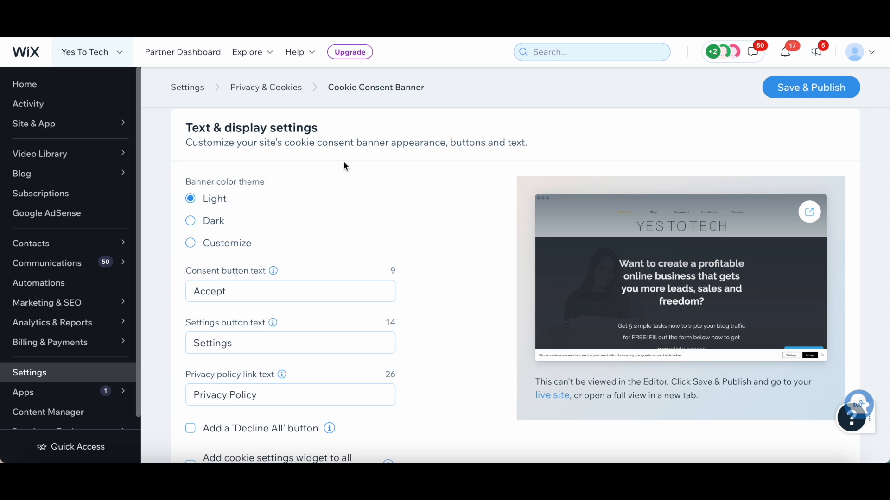
{"action": "mouse_move", "coordinate": [319, 159]}
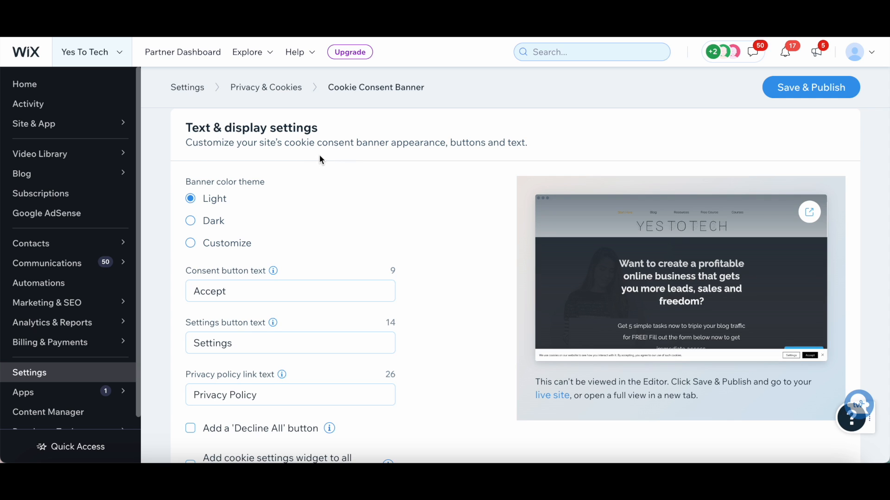
{"action": "mouse_move", "coordinate": [490, 159]}
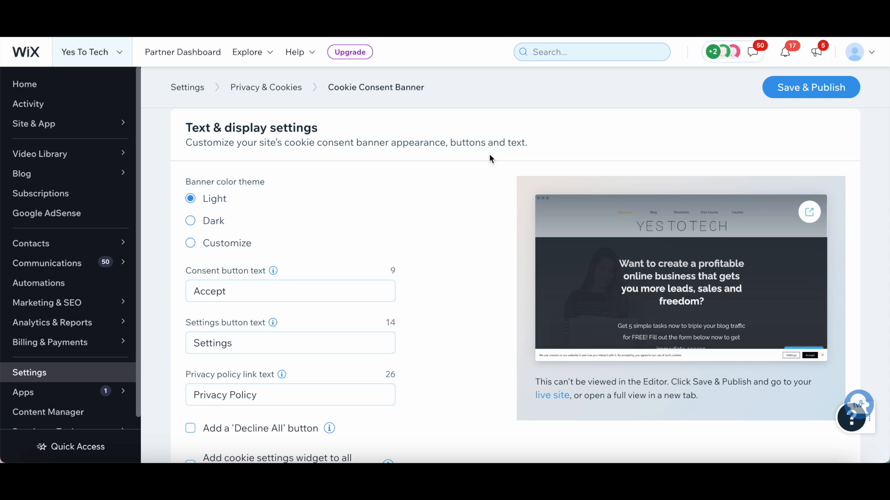
{"action": "mouse_move", "coordinate": [248, 203]}
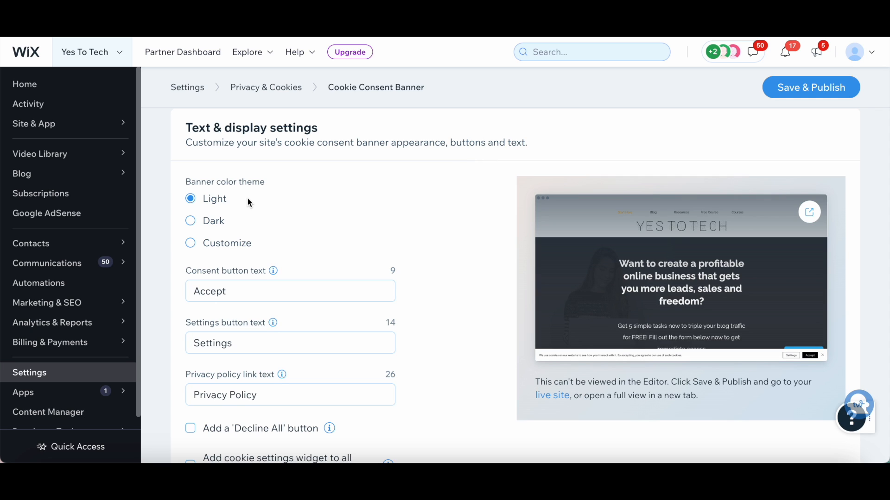
{"action": "mouse_move", "coordinate": [220, 210]}
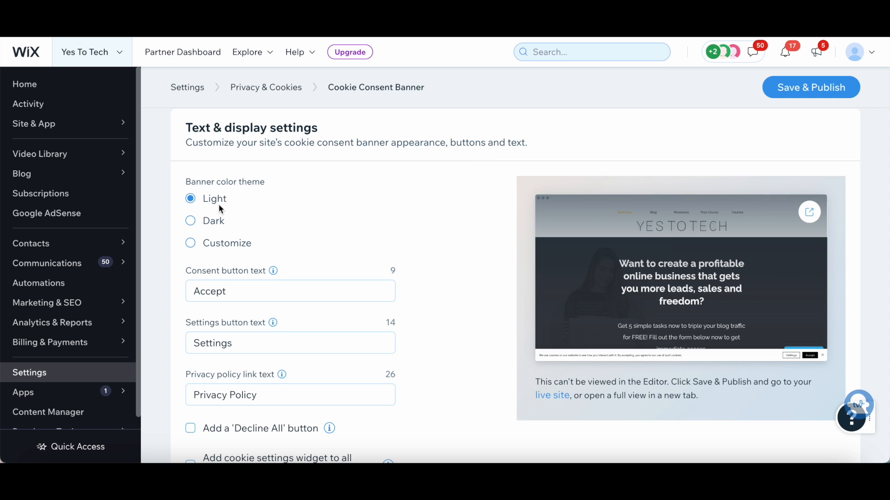
Try the Dark and Custom banner themes, then settle on the Light colour theme
{"action": "left_click", "coordinate": [190, 220]}
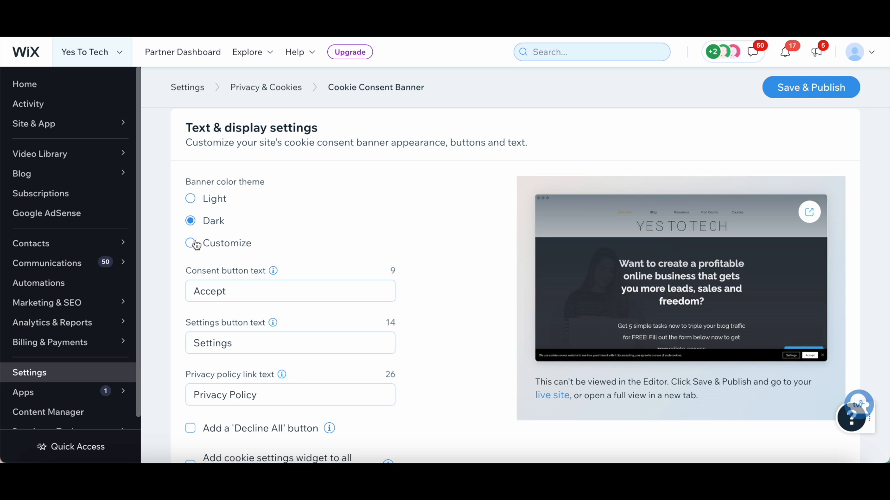
{"action": "left_click", "coordinate": [190, 243]}
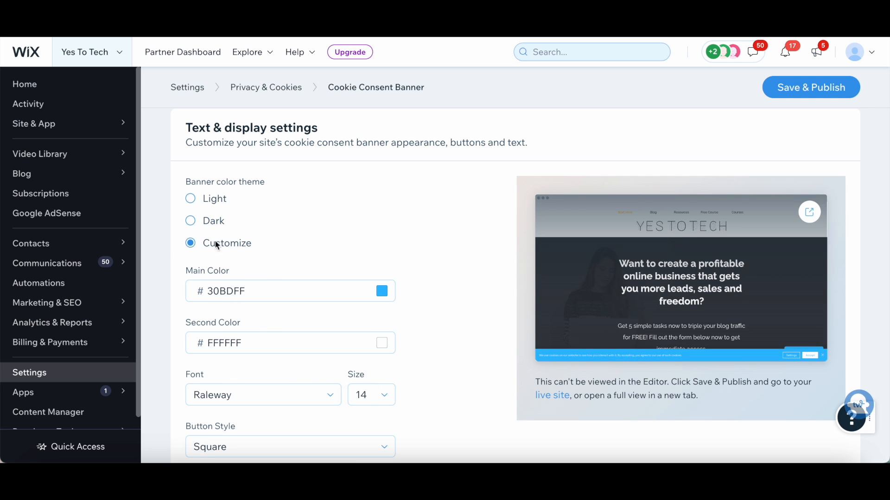
{"action": "mouse_move", "coordinate": [249, 250]}
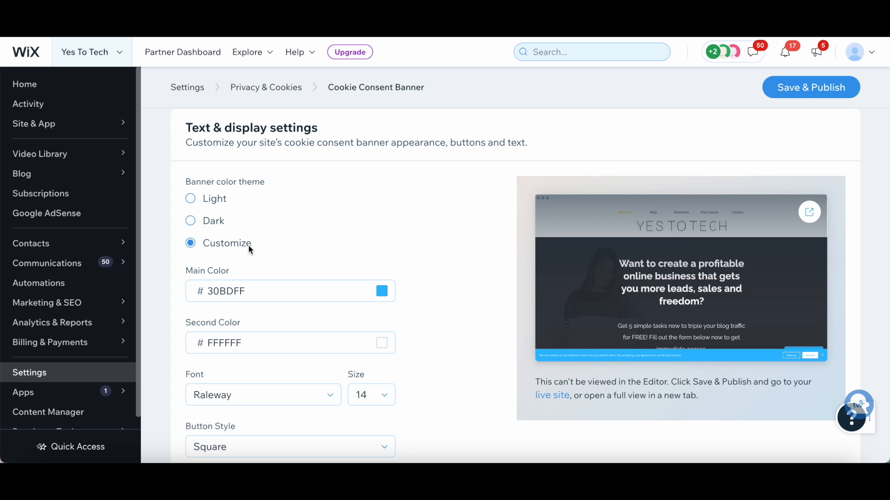
{"action": "mouse_move", "coordinate": [275, 315]}
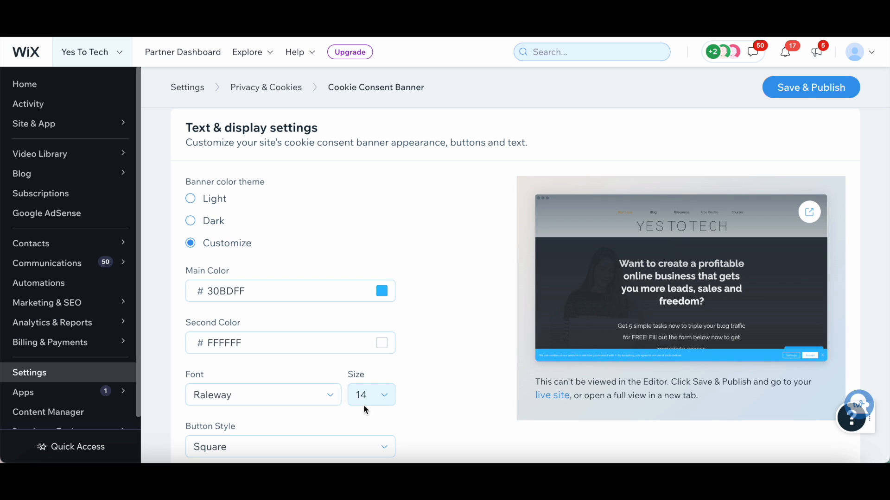
{"action": "mouse_move", "coordinate": [619, 380]}
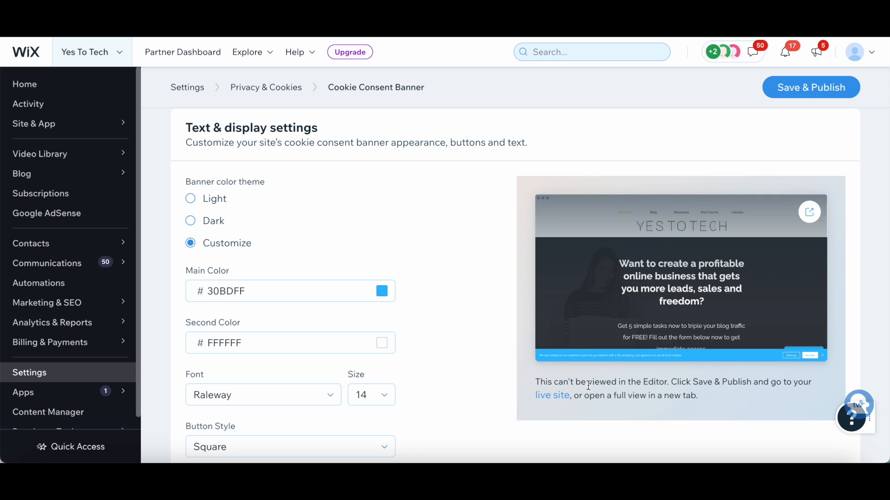
{"action": "mouse_move", "coordinate": [618, 392]}
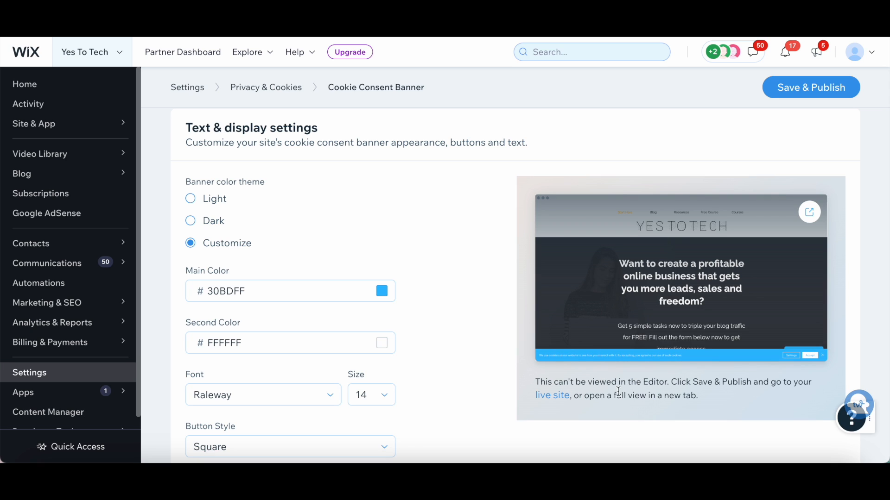
{"action": "mouse_move", "coordinate": [217, 205]}
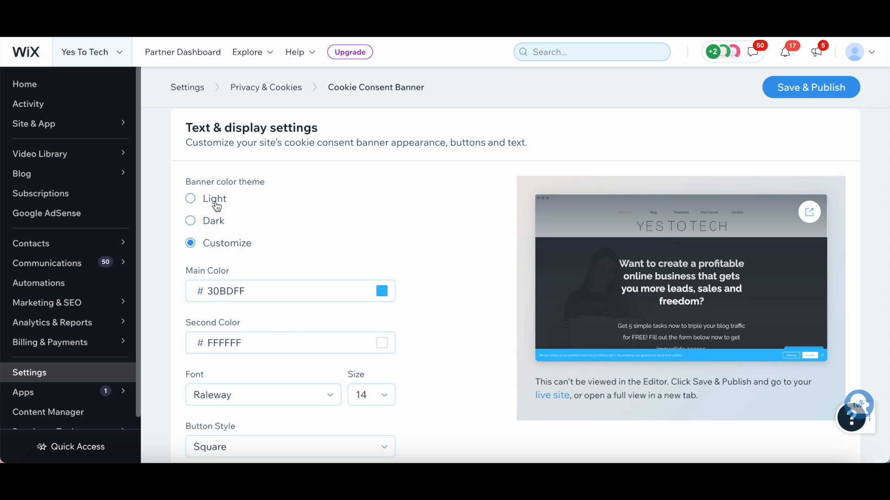
{"action": "left_click", "coordinate": [190, 199]}
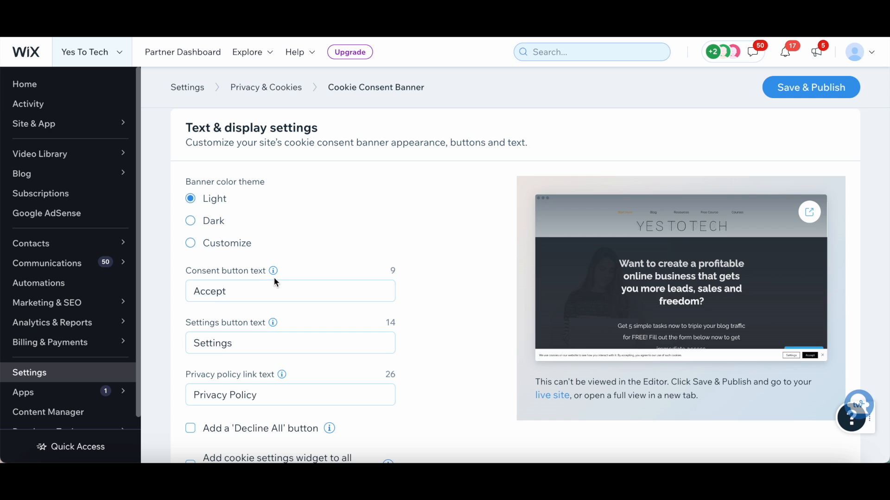
{"action": "left_click", "coordinate": [282, 291]}
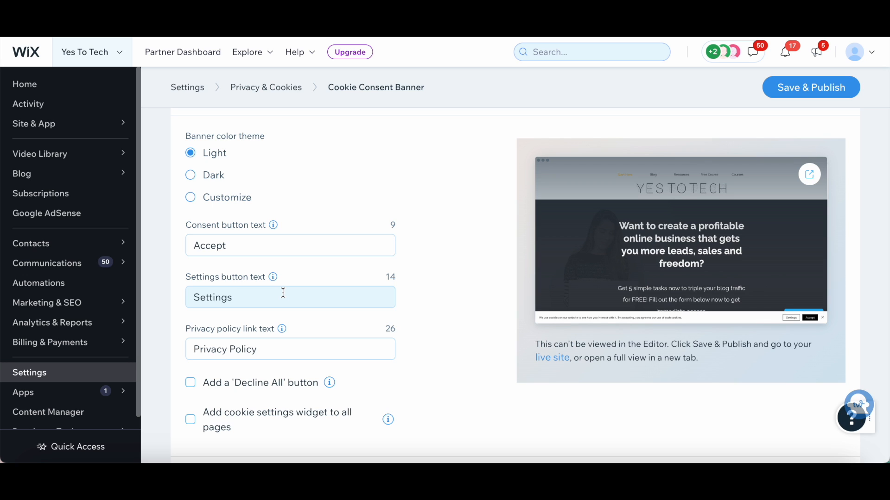
Check 'Add a Decline All button' and review its button wording
{"action": "scroll", "scroll_direction": "down", "scroll_amount": 3}
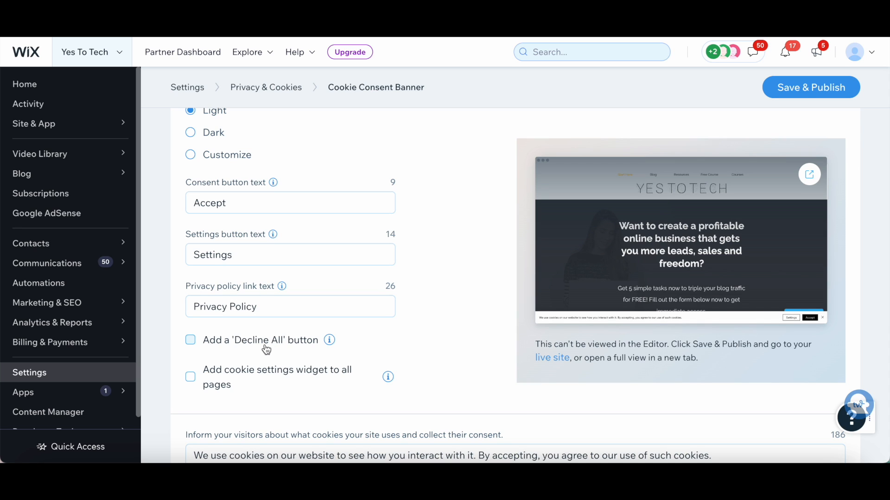
{"action": "left_click", "coordinate": [190, 339]}
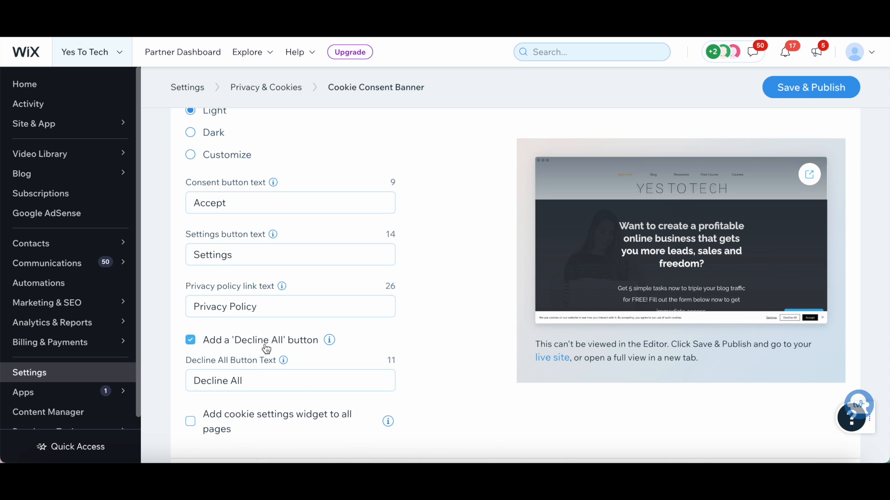
{"action": "left_click", "coordinate": [277, 380]}
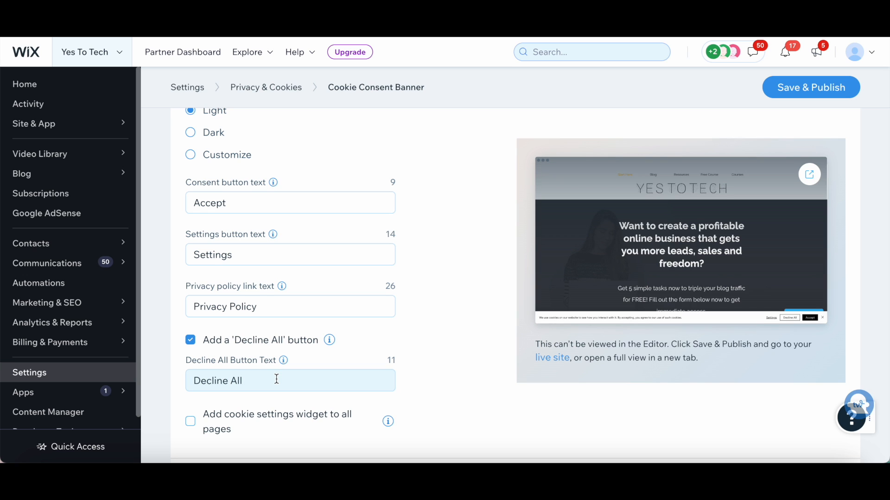
Add the cookie settings widget to all pages, positioned at bottom left
{"action": "scroll", "scroll_direction": "down", "scroll_amount": 3}
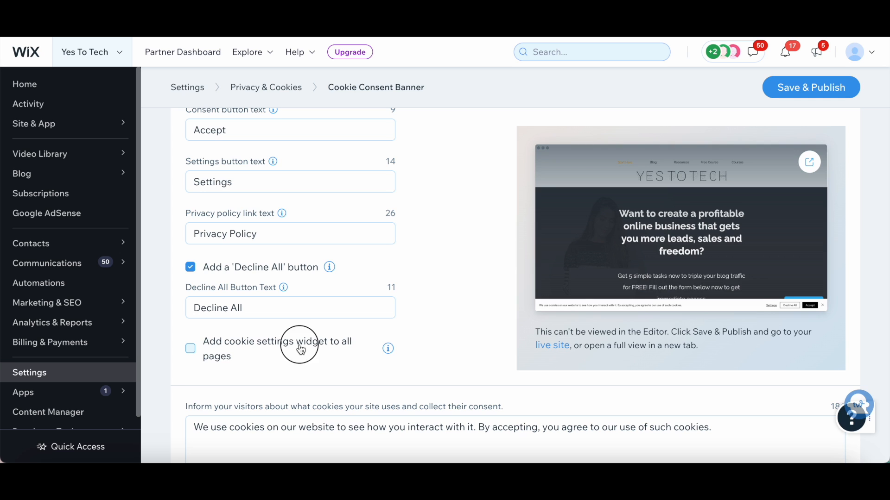
{"action": "left_click", "coordinate": [190, 348]}
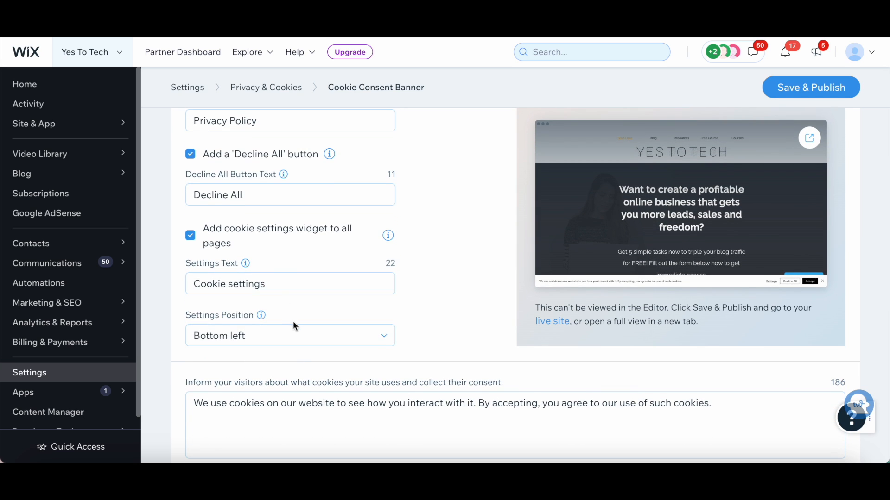
{"action": "left_click", "coordinate": [290, 336]}
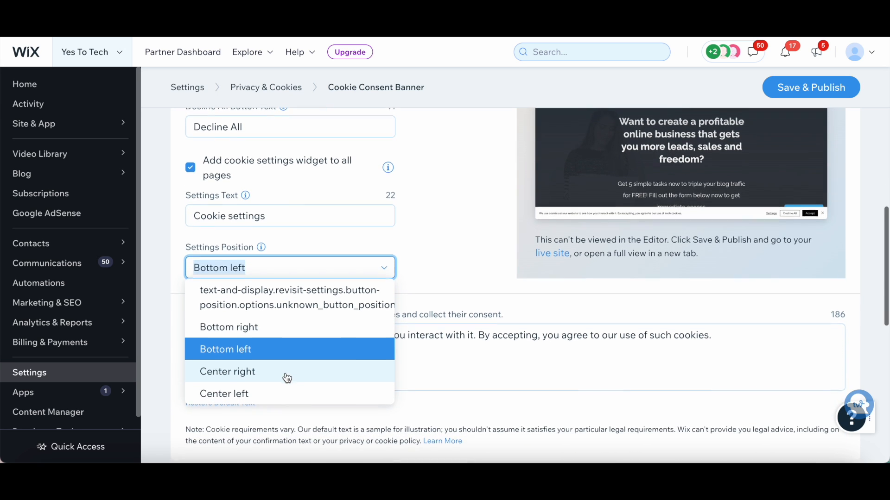
{"action": "left_click", "coordinate": [225, 349]}
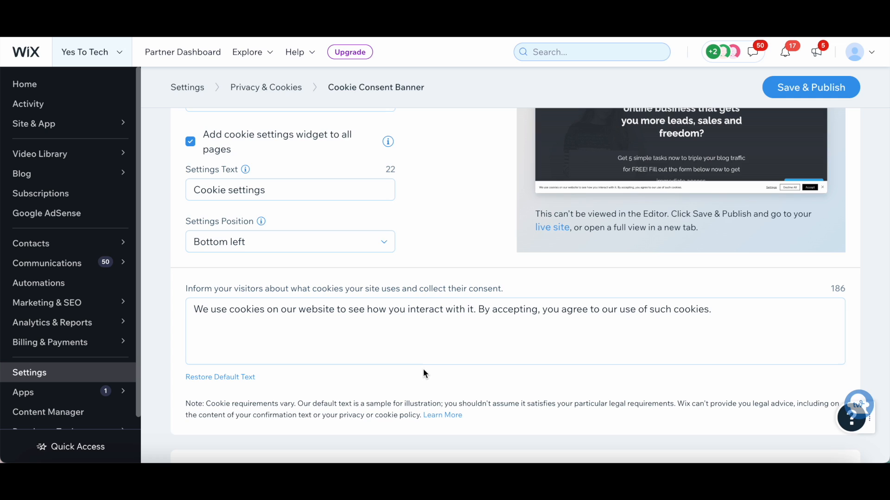
{"action": "left_click", "coordinate": [358, 328]}
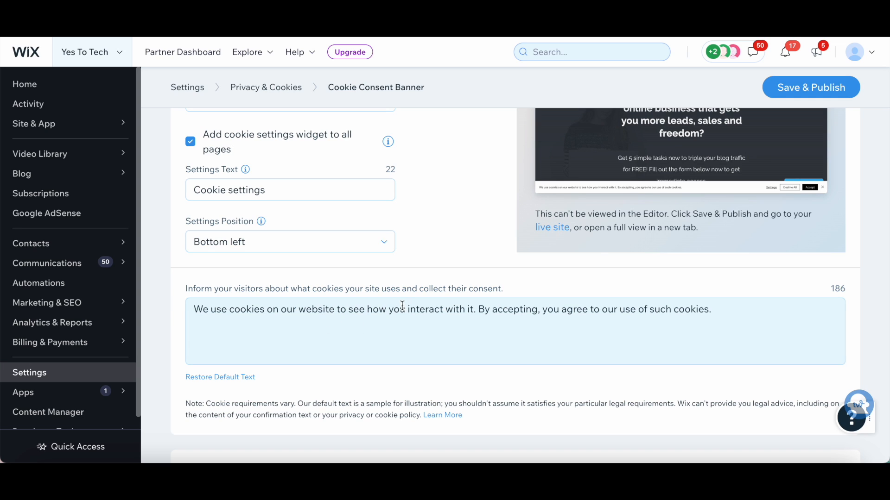
{"action": "mouse_move", "coordinate": [422, 309]}
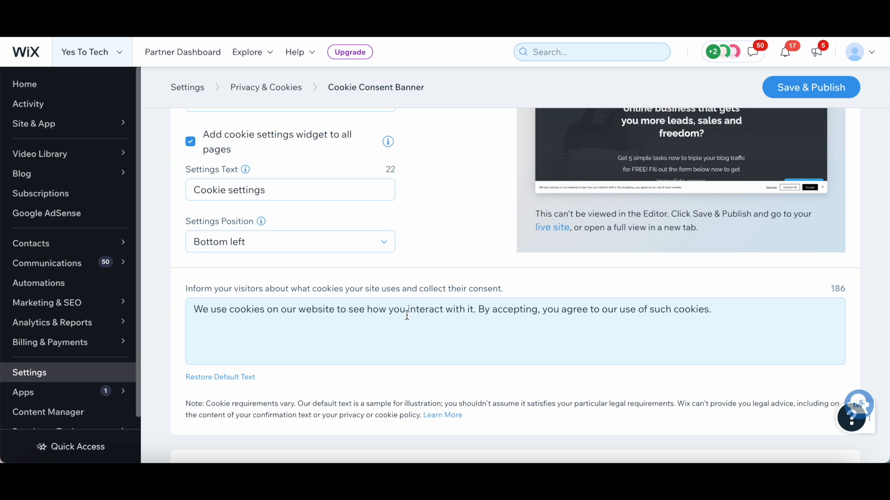
{"action": "mouse_move", "coordinate": [389, 338]}
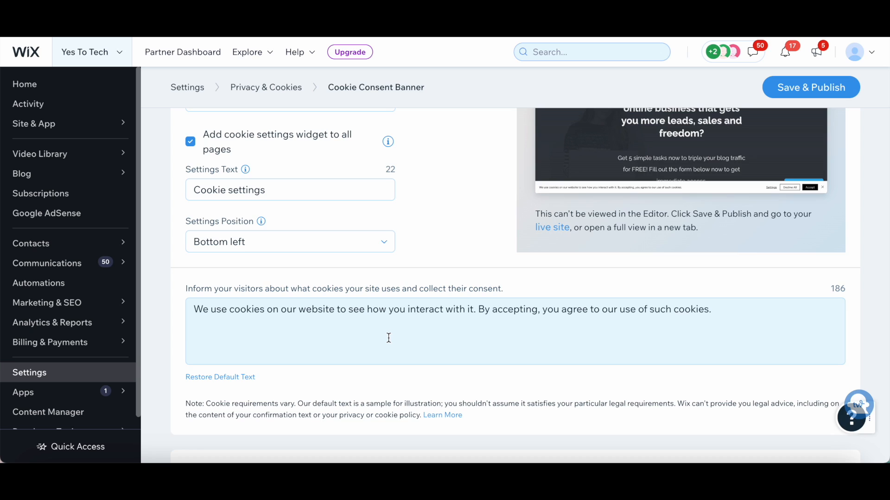
{"action": "mouse_move", "coordinate": [455, 329]}
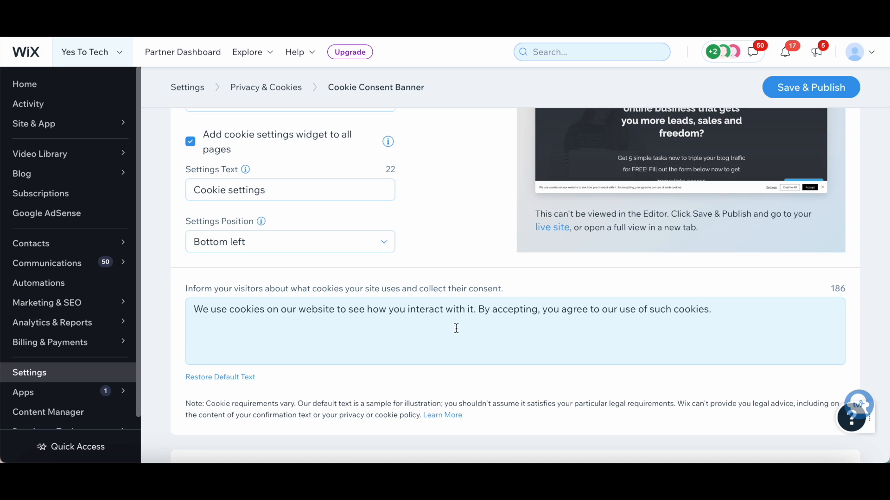
{"action": "mouse_move", "coordinate": [541, 336]}
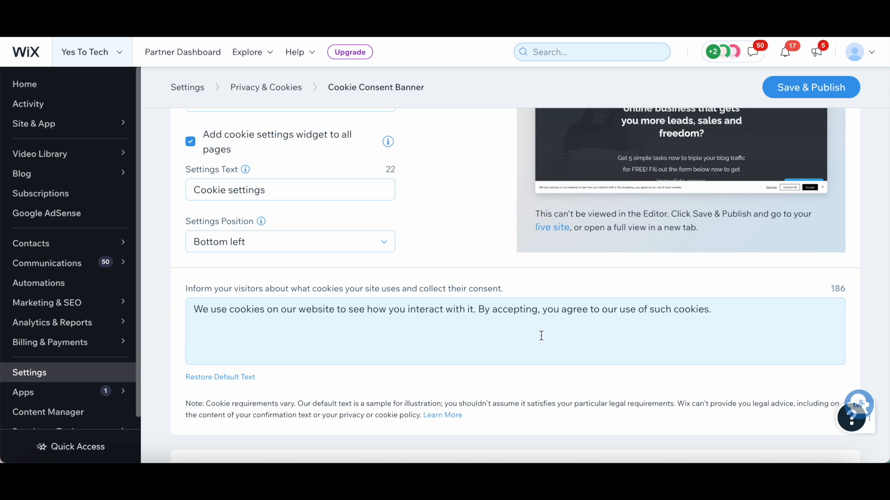
{"action": "scroll", "scroll_direction": "down", "scroll_amount": 3}
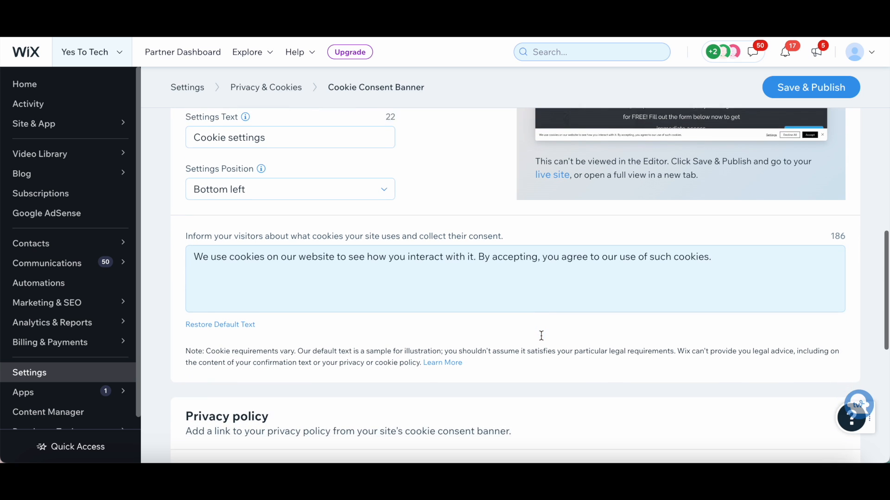
{"action": "scroll", "scroll_direction": "down", "scroll_amount": 3}
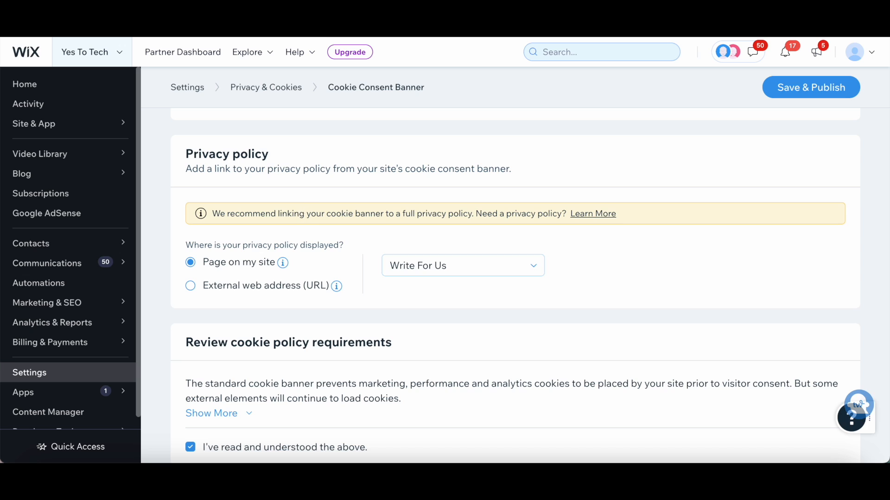
{"action": "mouse_move", "coordinate": [430, 186]}
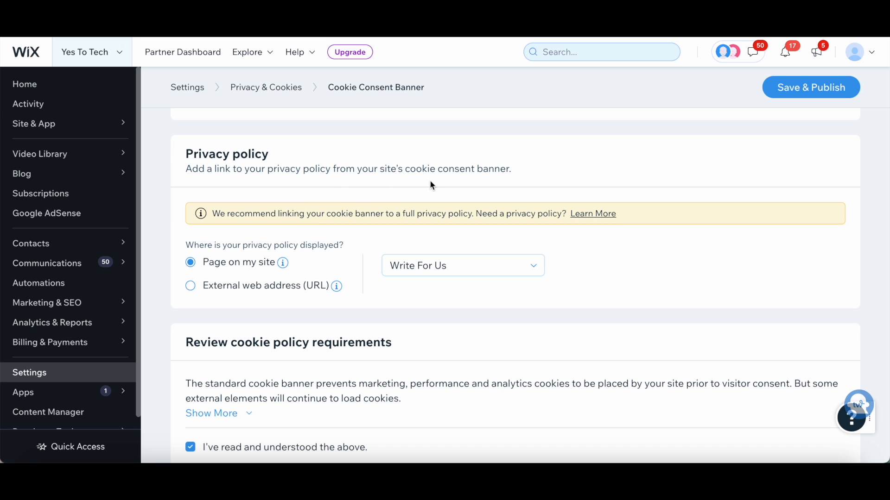
{"action": "mouse_move", "coordinate": [283, 255]}
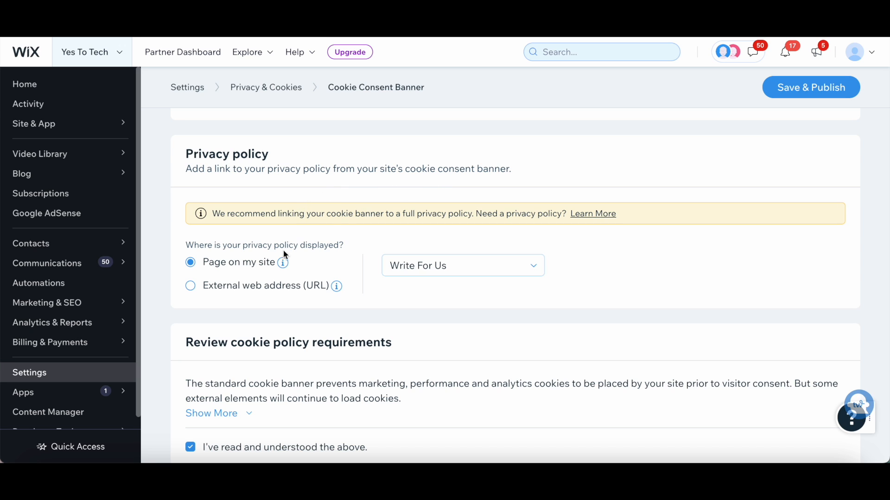
{"action": "mouse_move", "coordinate": [253, 263]}
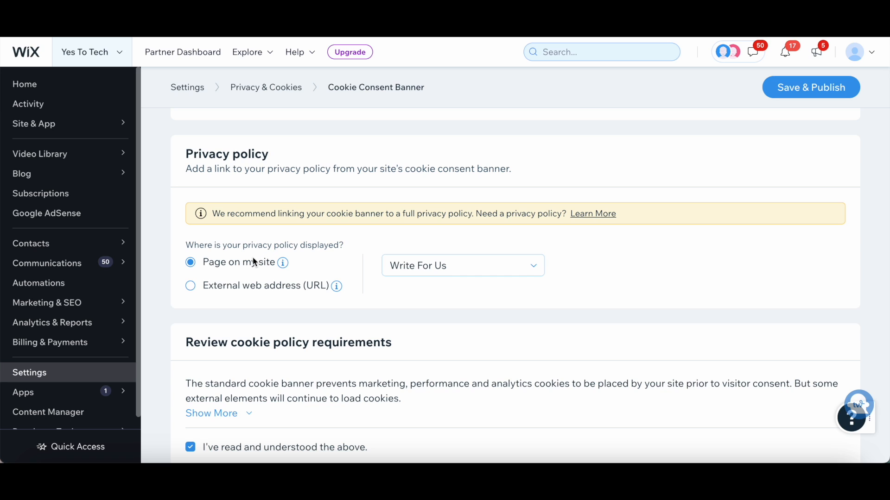
{"action": "mouse_move", "coordinate": [248, 271]}
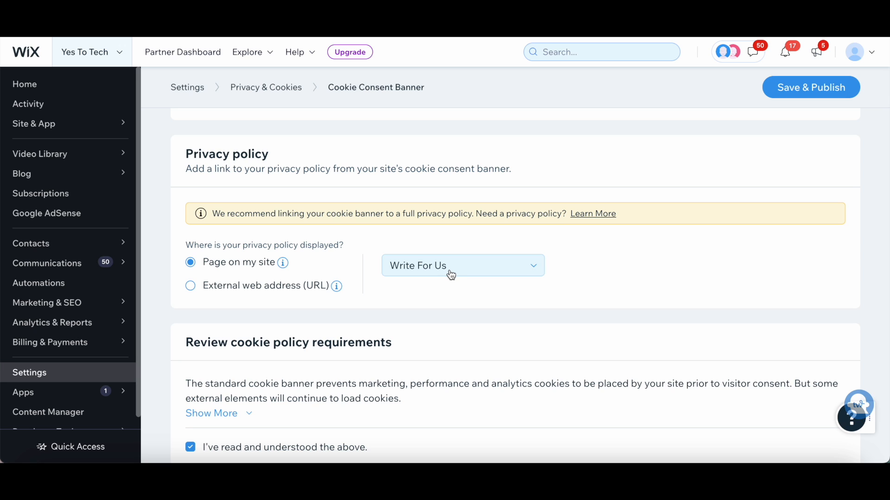
{"action": "left_click", "coordinate": [190, 285]}
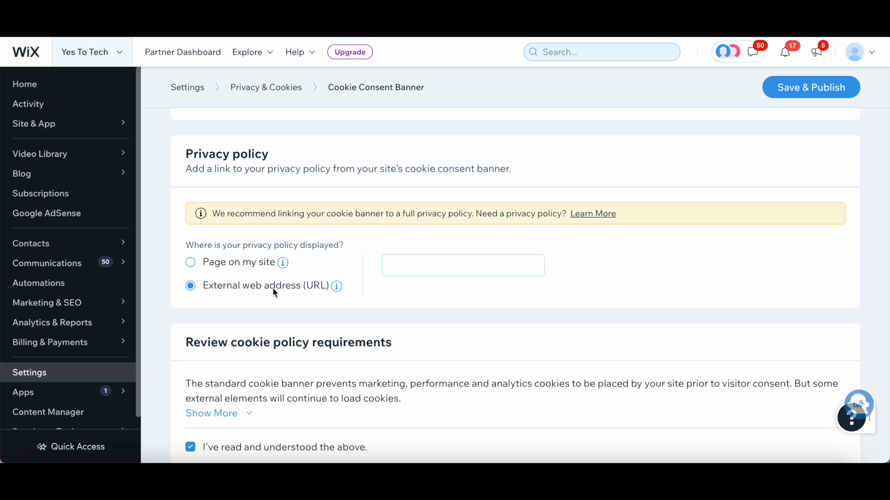
{"action": "mouse_move", "coordinate": [253, 268]}
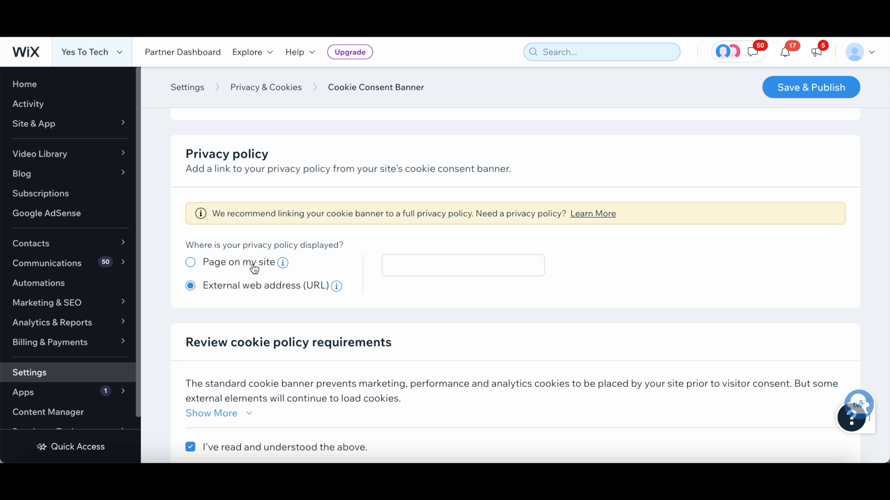
{"action": "left_click", "coordinate": [190, 262]}
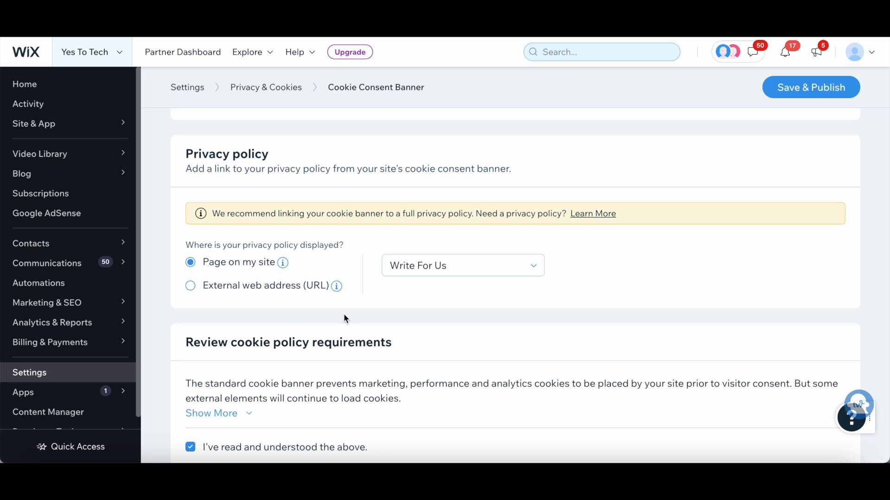
{"action": "scroll", "scroll_direction": "down", "scroll_amount": 3}
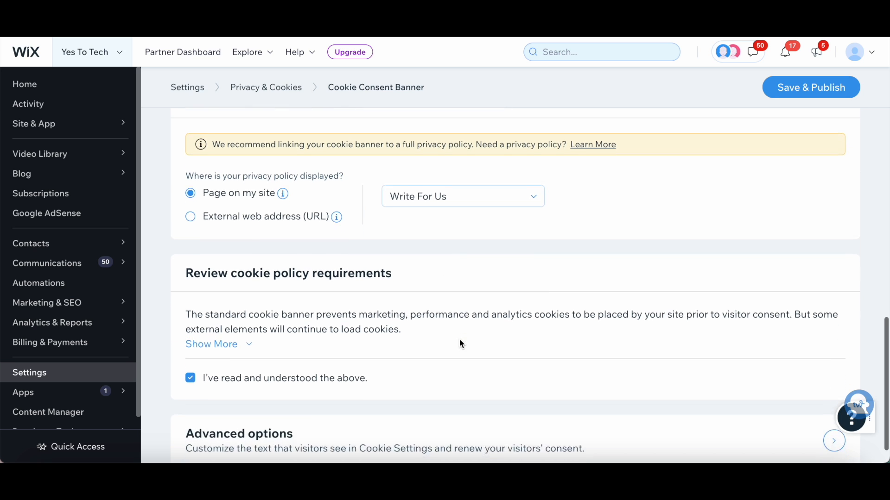
{"action": "scroll", "scroll_direction": "down", "scroll_amount": 3}
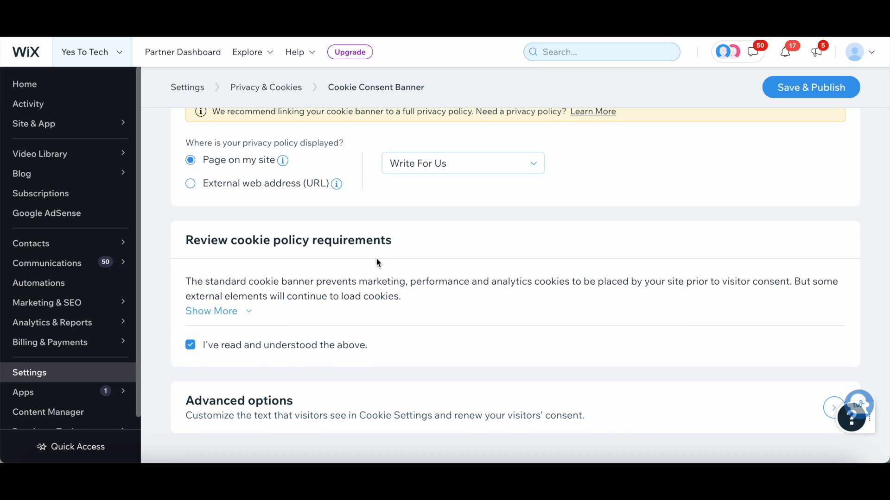
{"action": "mouse_move", "coordinate": [409, 310]}
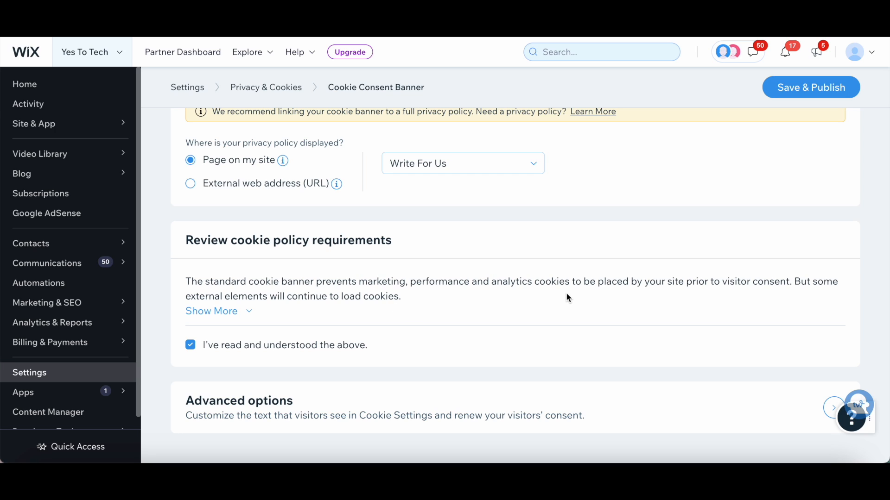
{"action": "mouse_move", "coordinate": [624, 298]}
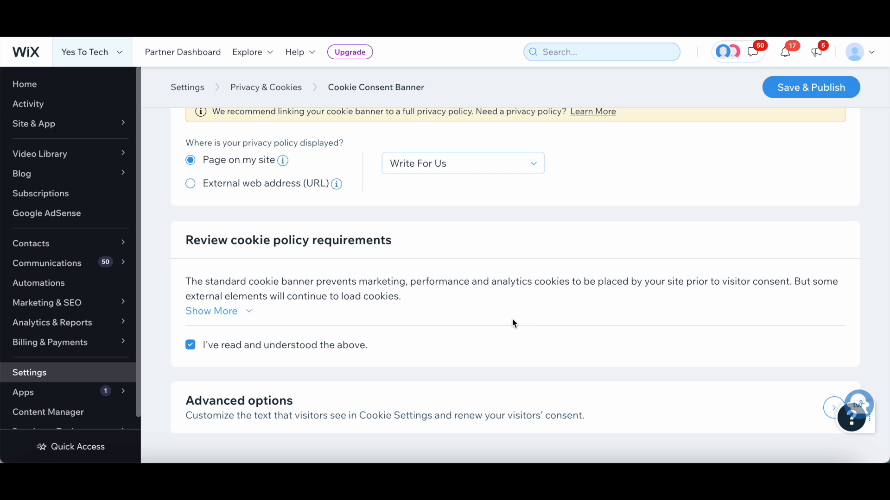
{"action": "mouse_move", "coordinate": [337, 315]}
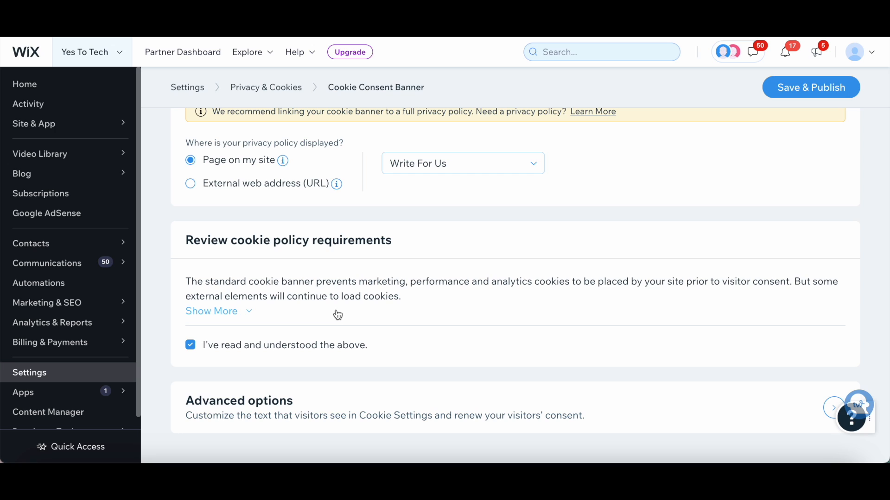
{"action": "mouse_move", "coordinate": [229, 356]}
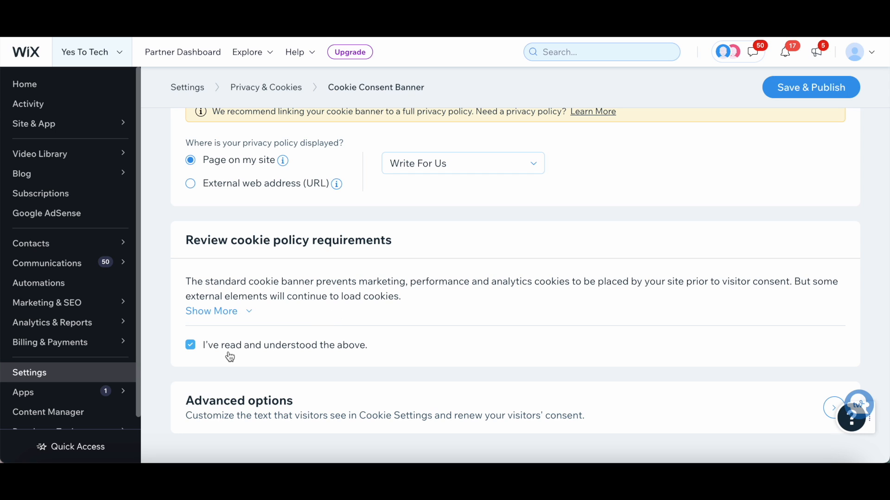
{"action": "mouse_move", "coordinate": [250, 353]}
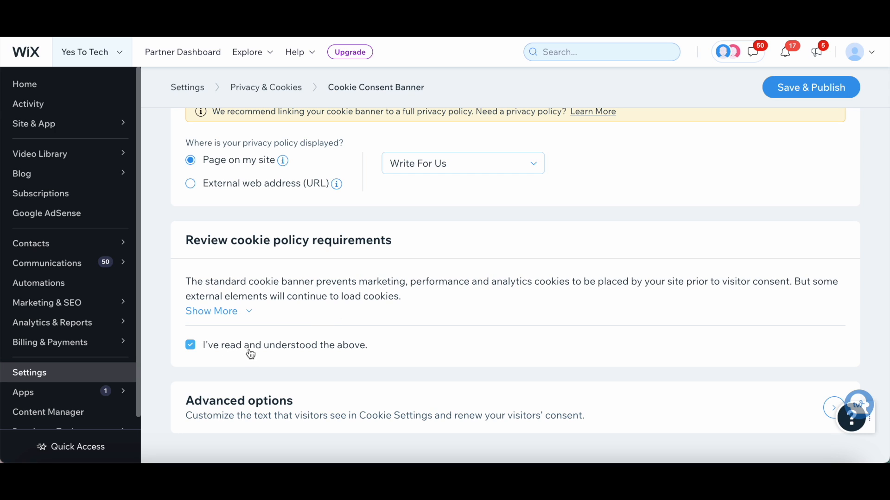
{"action": "mouse_move", "coordinate": [341, 434]}
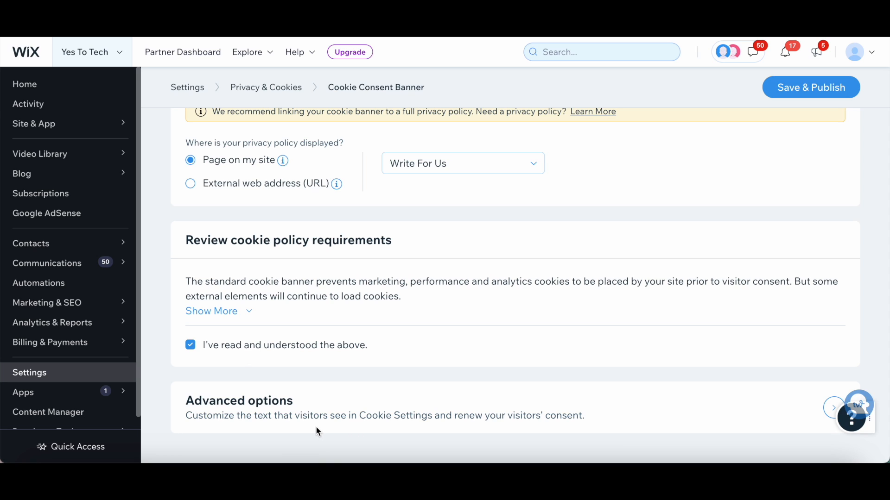
{"action": "mouse_move", "coordinate": [312, 432]}
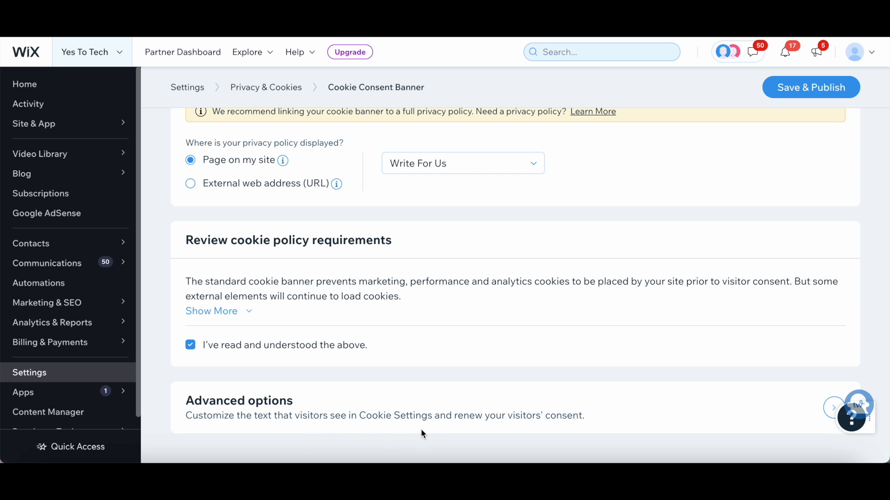
{"action": "mouse_move", "coordinate": [506, 435]}
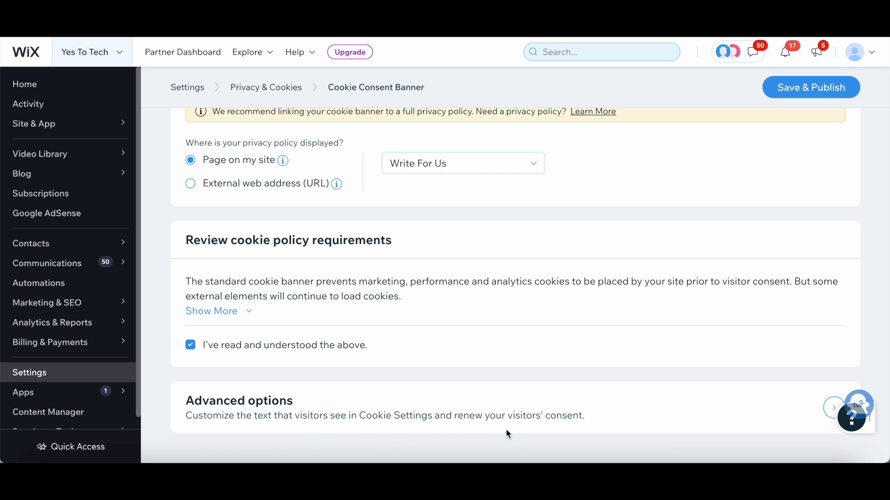
{"action": "mouse_move", "coordinate": [536, 436]}
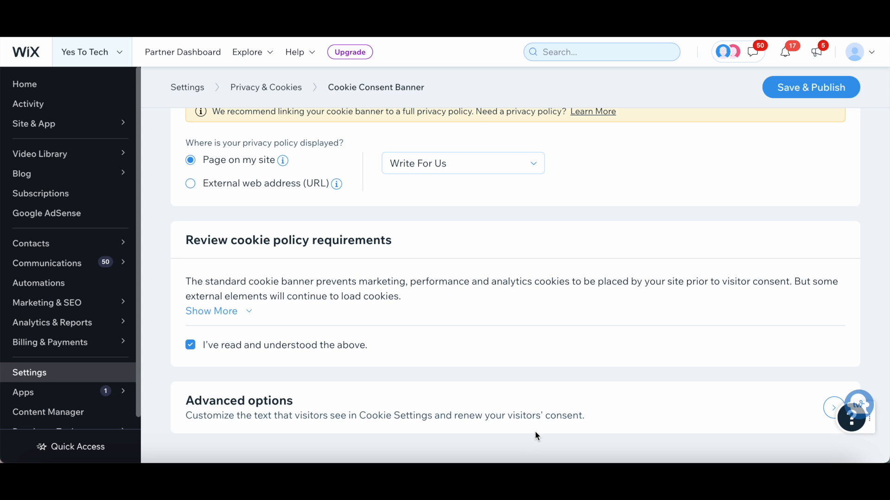
{"action": "mouse_move", "coordinate": [834, 410]}
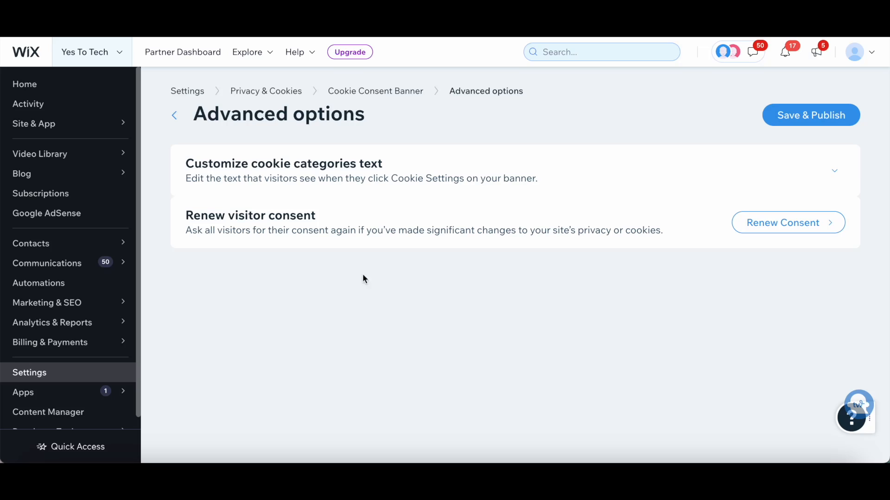
{"action": "mouse_move", "coordinate": [261, 178]}
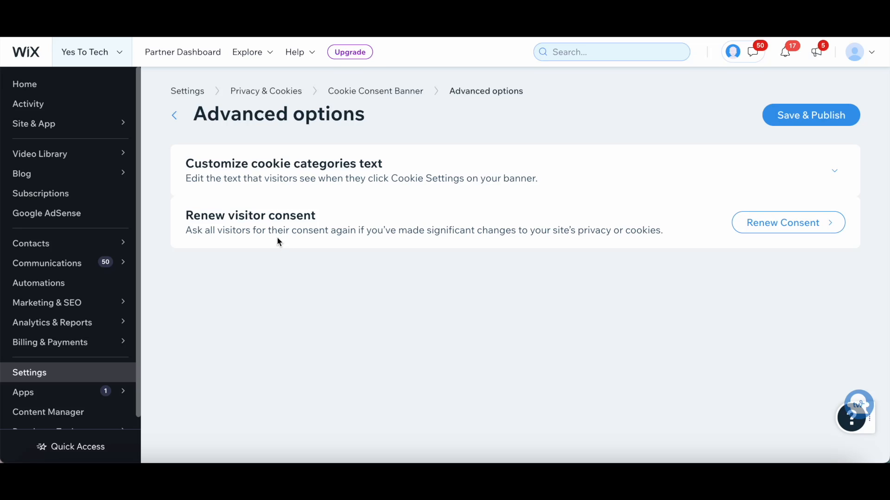
Go back from Advanced options to the Cookie Consent Banner page
{"action": "left_click", "coordinate": [174, 115]}
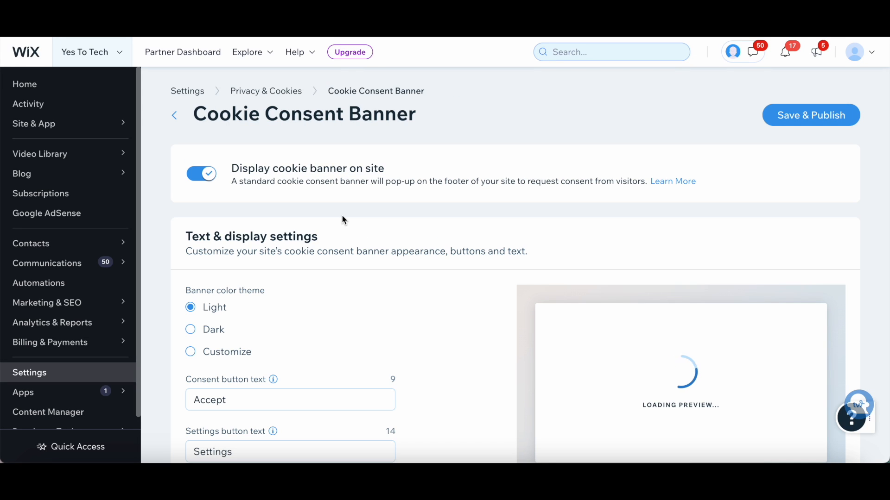
{"action": "mouse_move", "coordinate": [404, 168]}
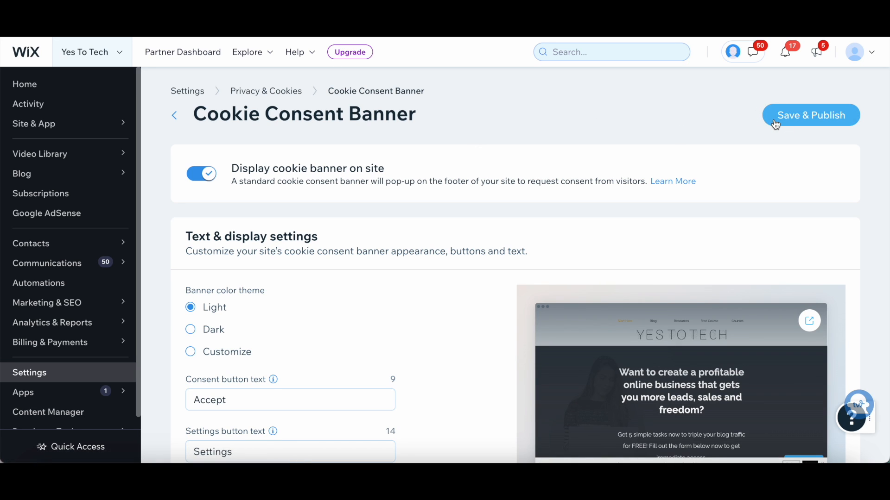
Save & Publish the cookie banner and view it on the live Yes To Tech site
{"action": "left_click", "coordinate": [810, 115]}
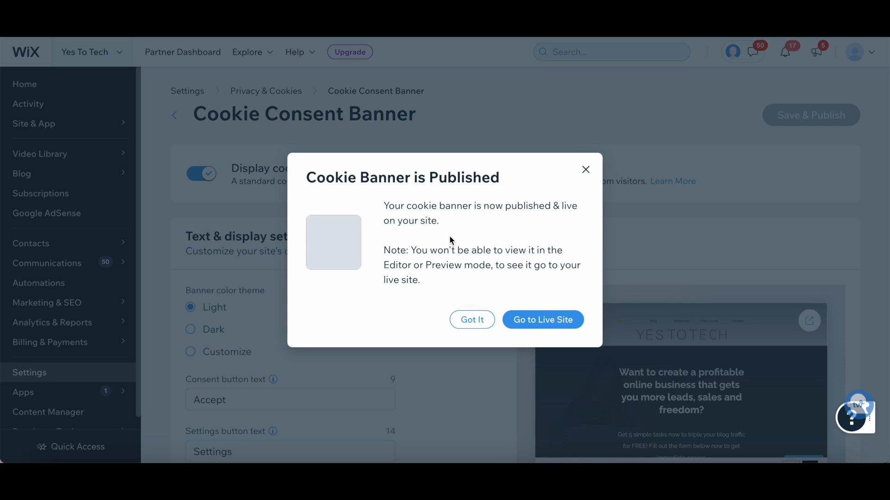
{"action": "mouse_move", "coordinate": [441, 247]}
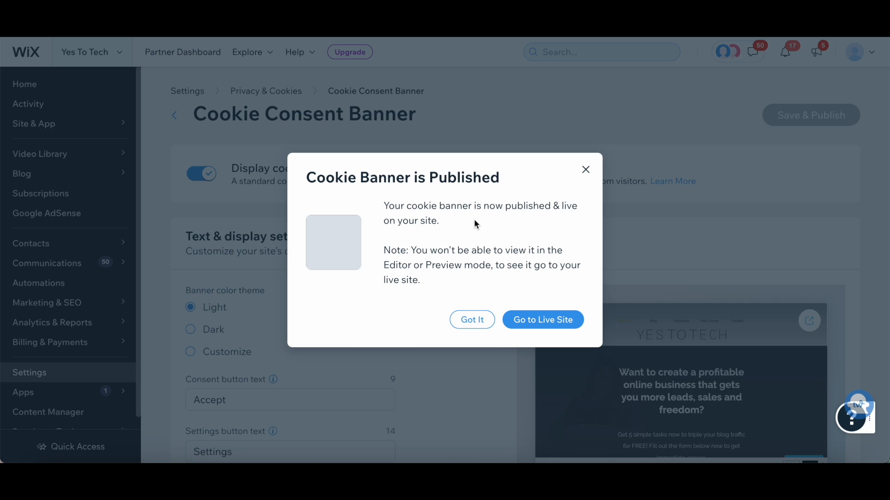
{"action": "mouse_move", "coordinate": [465, 282]}
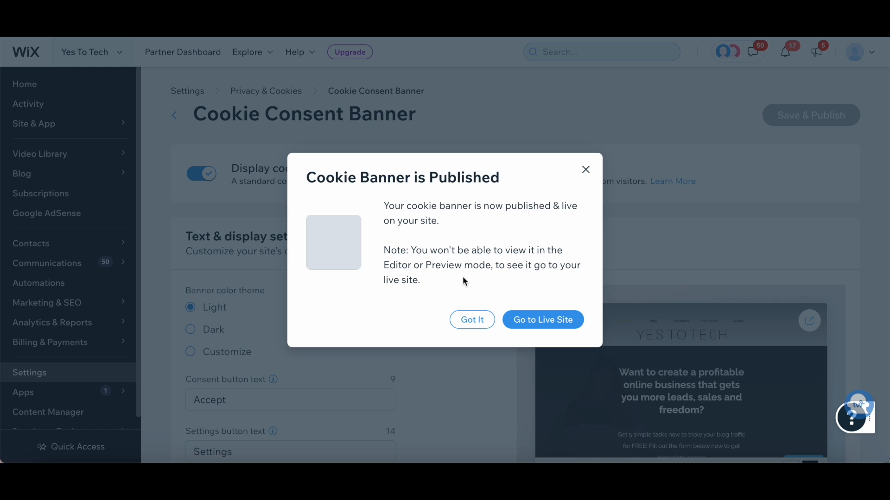
{"action": "mouse_move", "coordinate": [539, 275]}
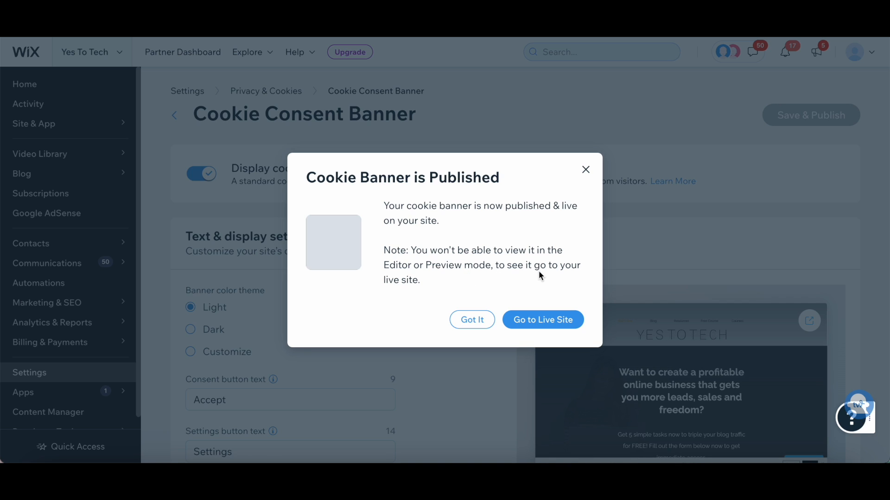
{"action": "mouse_move", "coordinate": [541, 279]}
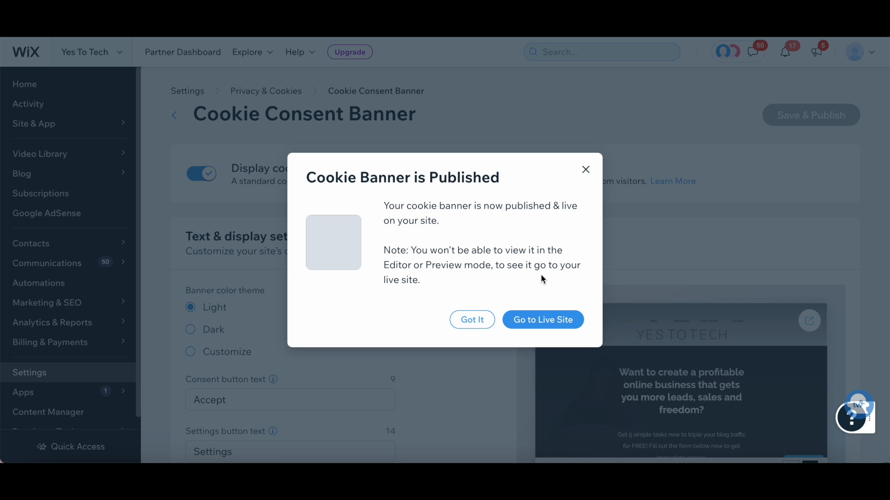
{"action": "mouse_move", "coordinate": [543, 323]}
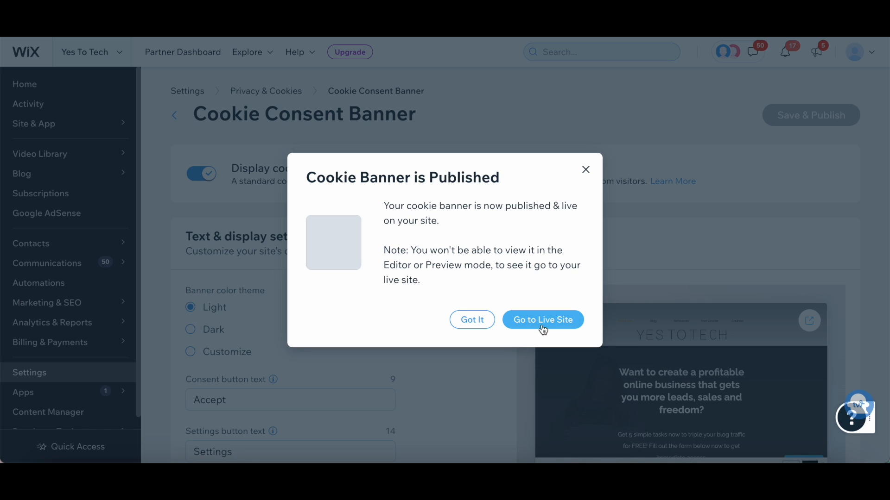
{"action": "left_click", "coordinate": [542, 319]}
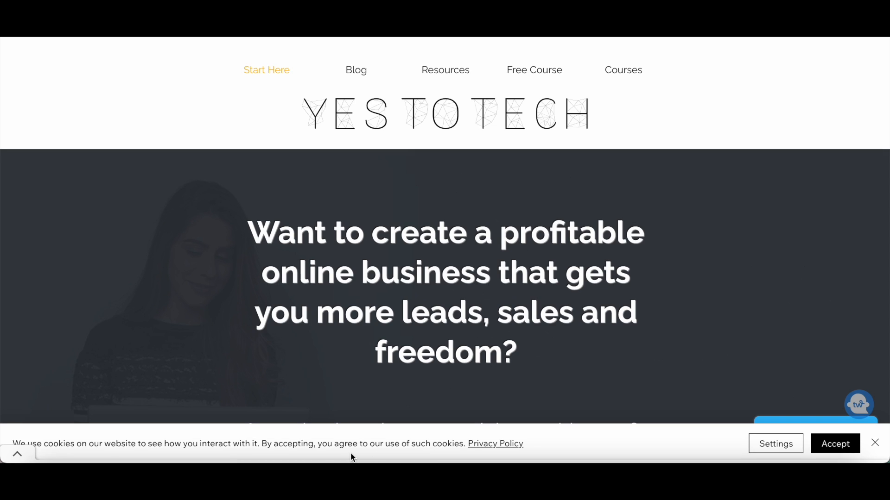
{"action": "mouse_move", "coordinate": [368, 459]}
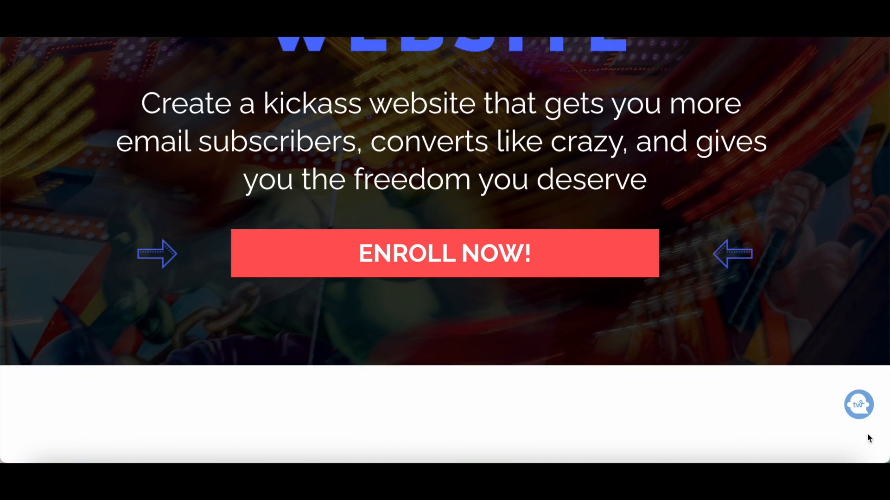
{"action": "scroll", "scroll_direction": "down", "scroll_amount": 3}
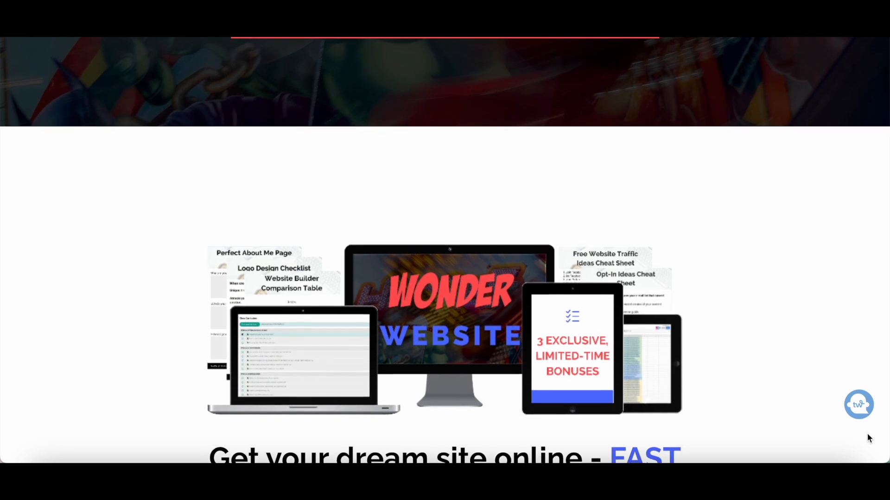
{"action": "scroll", "scroll_direction": "down", "scroll_amount": 3}
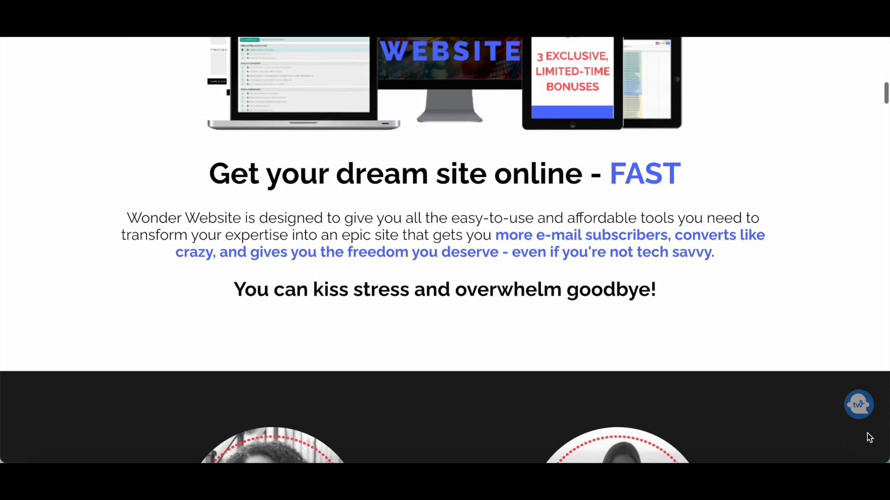
{"action": "scroll", "scroll_direction": "down", "scroll_amount": 3}
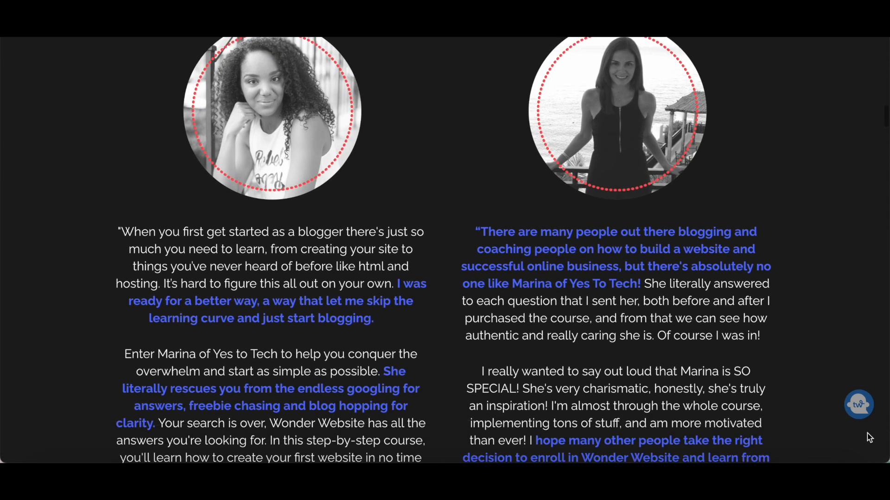